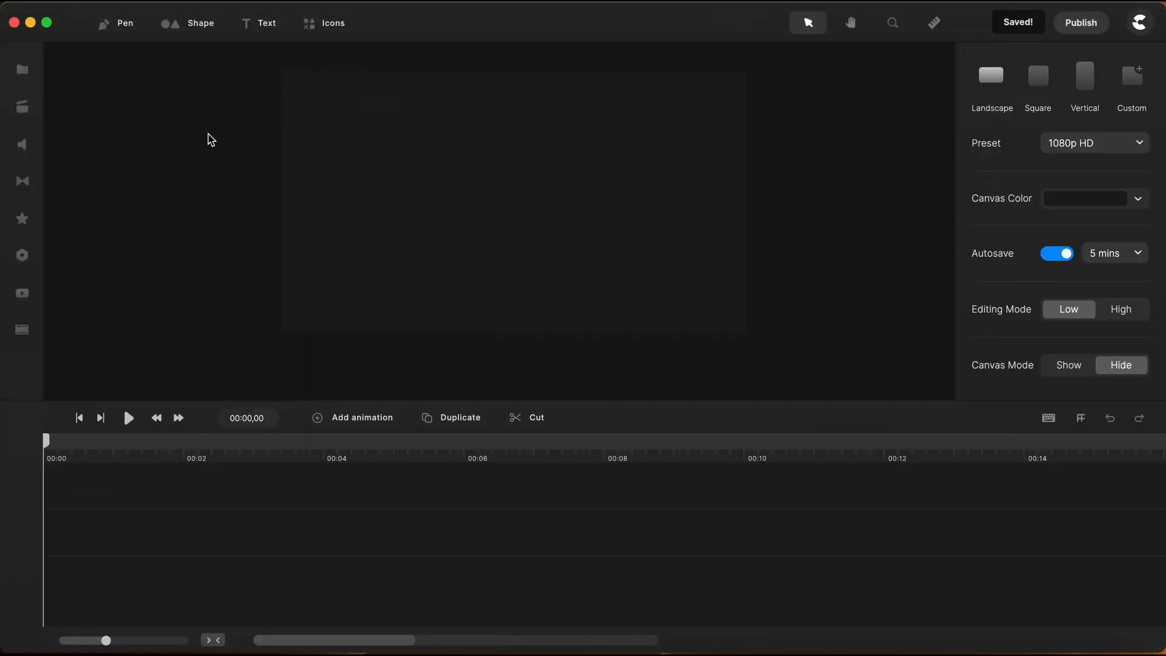
{"action": "mouse_move", "coordinate": [22, 105]}
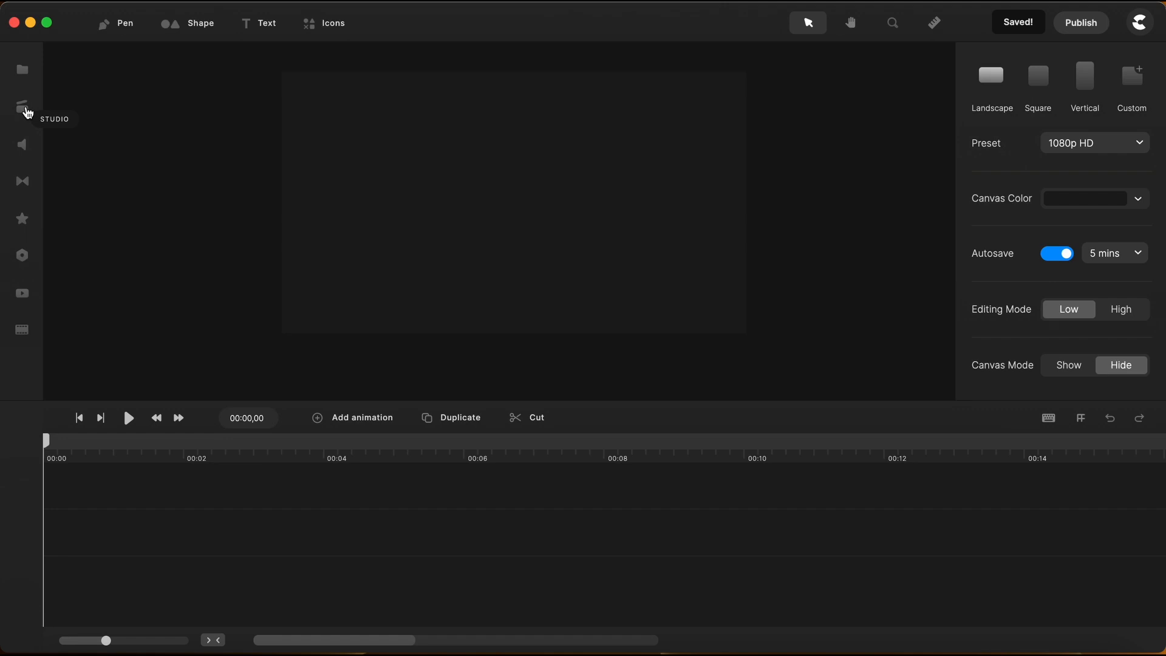
Browse the library's Flow backgrounds, previewing the Kitchen scene.
{"action": "left_click", "coordinate": [22, 104]}
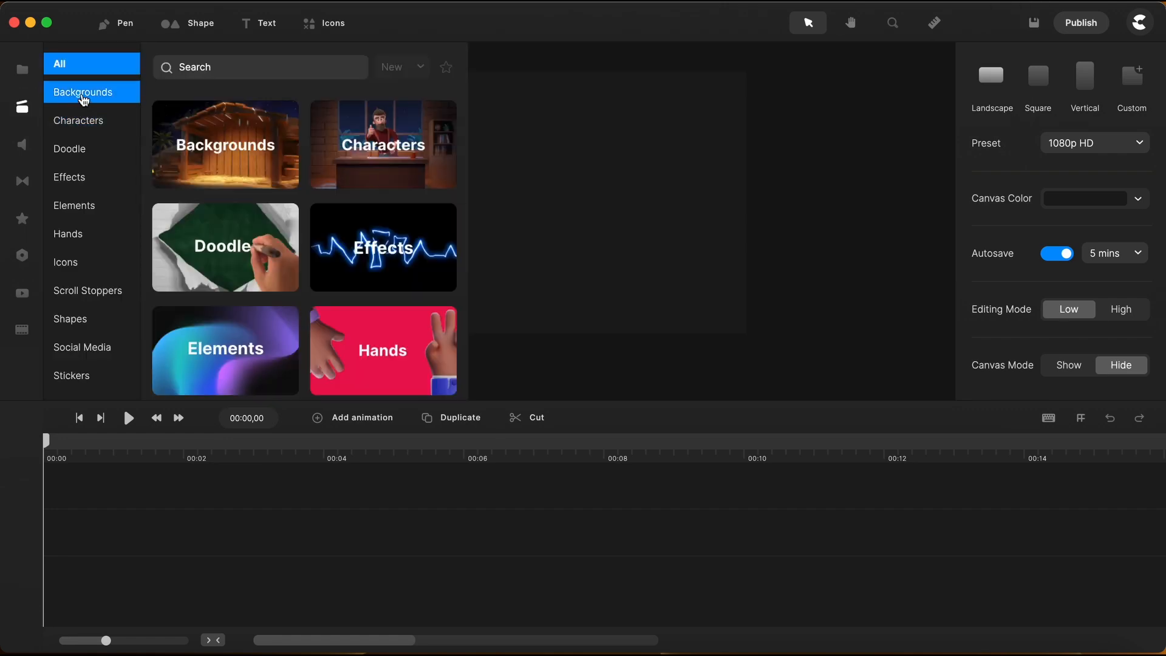
{"action": "left_click", "coordinate": [82, 92]}
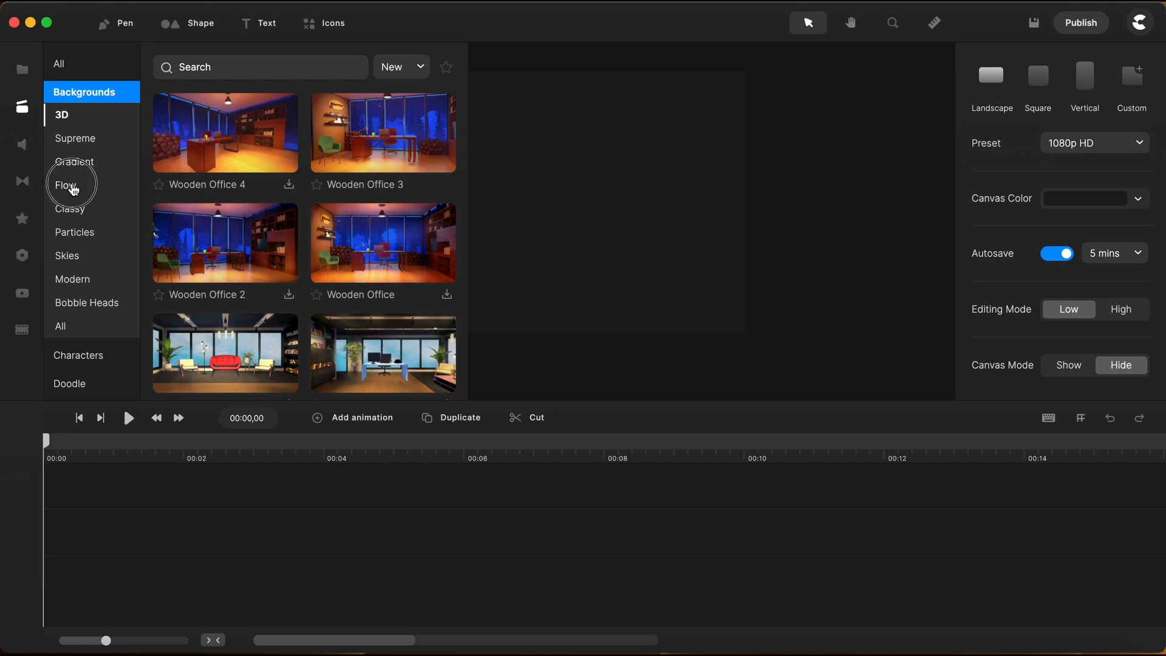
{"action": "left_click", "coordinate": [65, 185]}
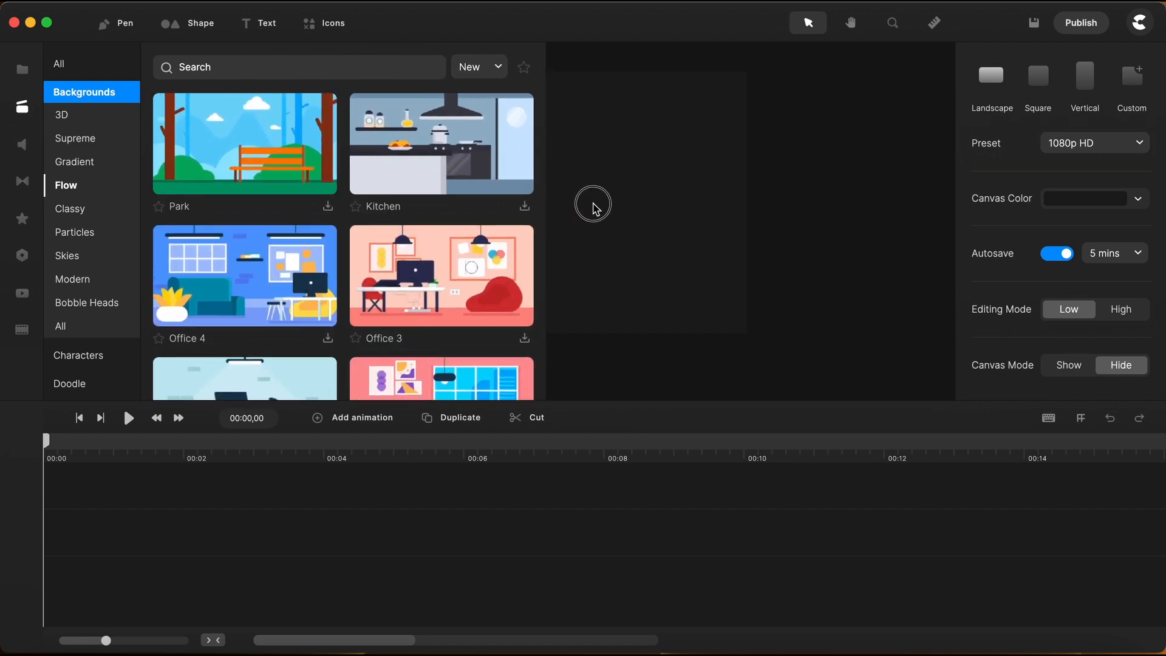
{"action": "left_click", "coordinate": [439, 143]}
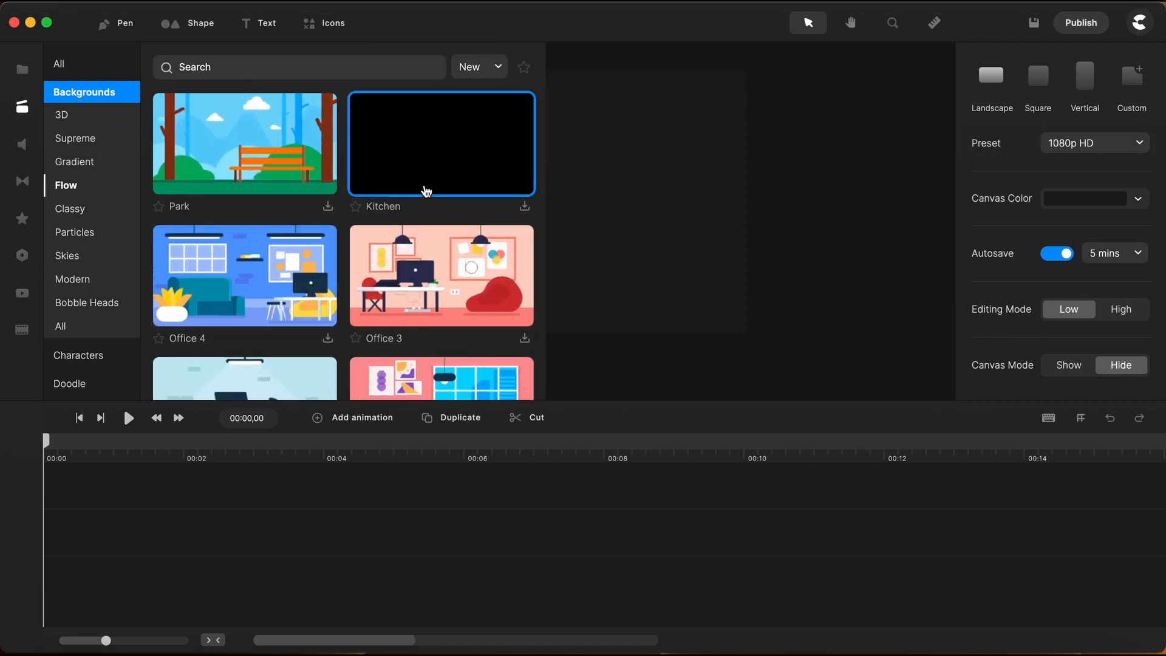
Add the Flow Space background to the canvas.
{"action": "scroll", "scroll_direction": "down", "scroll_amount": 3}
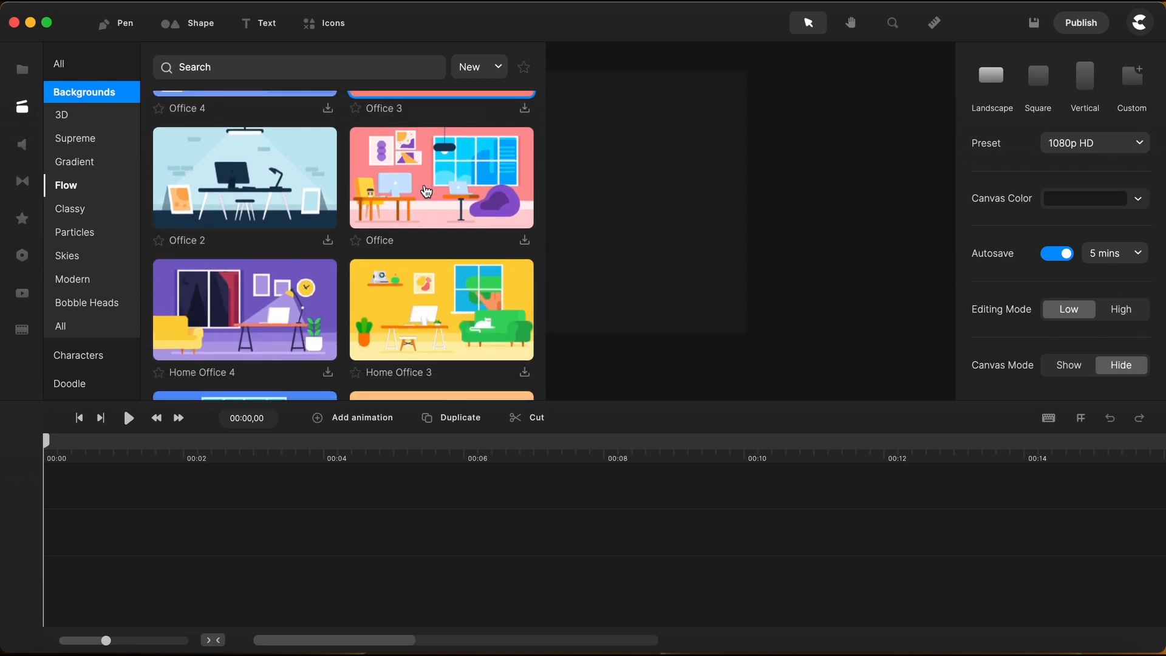
{"action": "scroll", "scroll_direction": "down", "scroll_amount": 3}
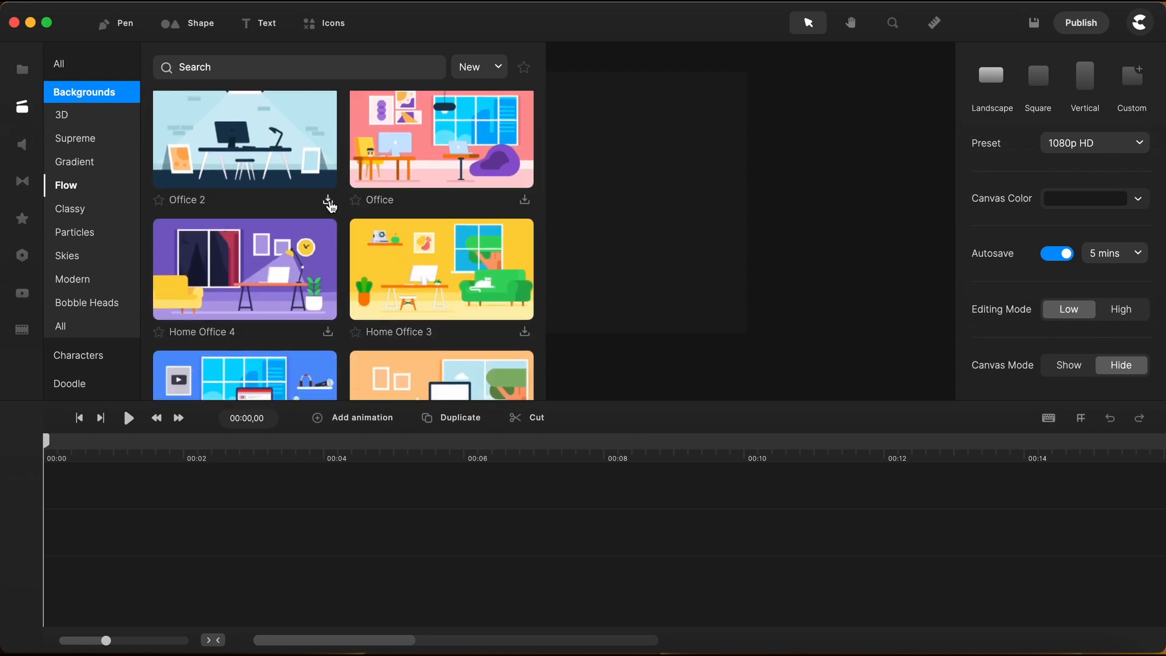
{"action": "scroll", "scroll_direction": "down", "scroll_amount": 3}
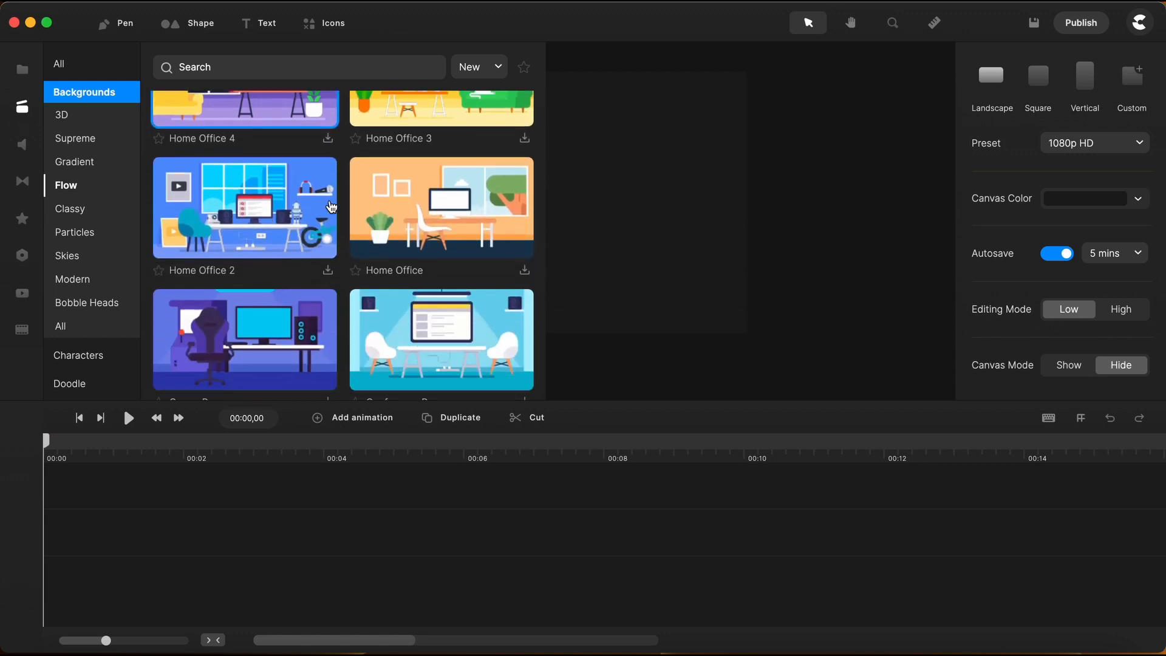
{"action": "scroll", "scroll_direction": "down", "scroll_amount": 3}
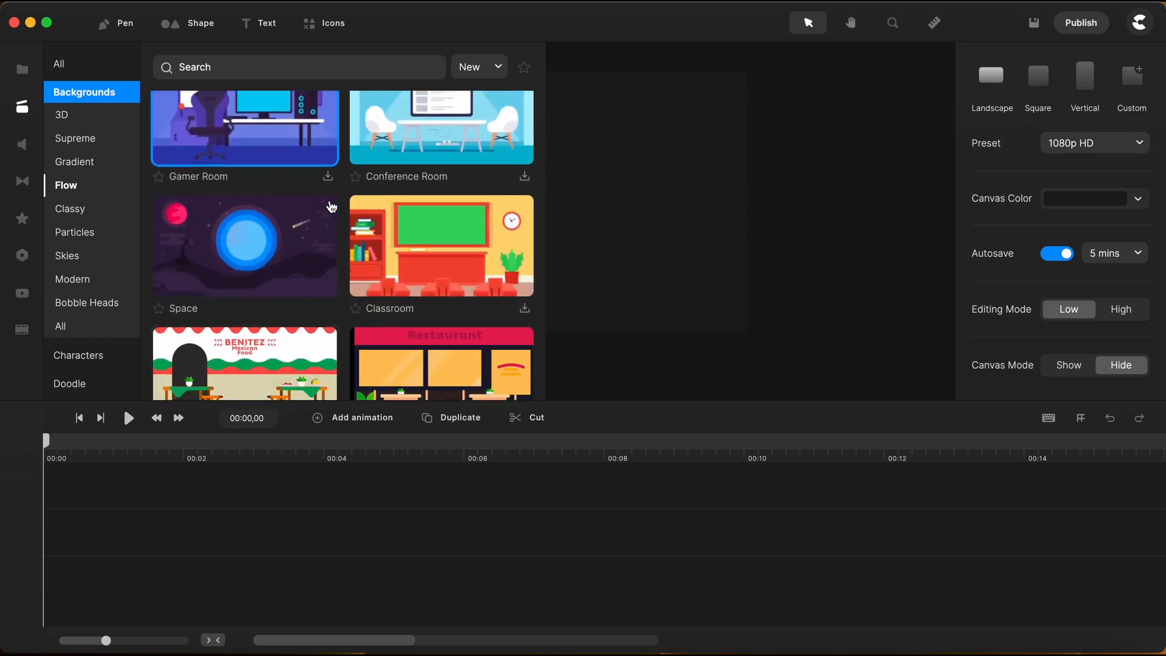
{"action": "left_click", "coordinate": [242, 246]}
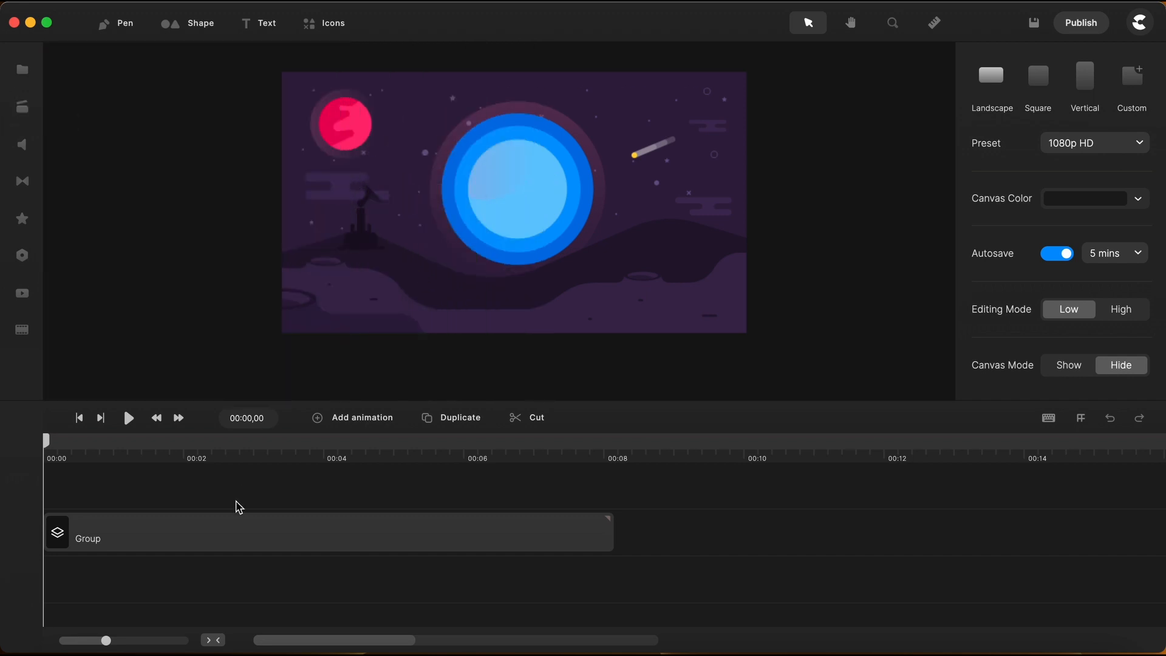
Rename the background group clip in the timeline to BG.
{"action": "left_click", "coordinate": [327, 530]}
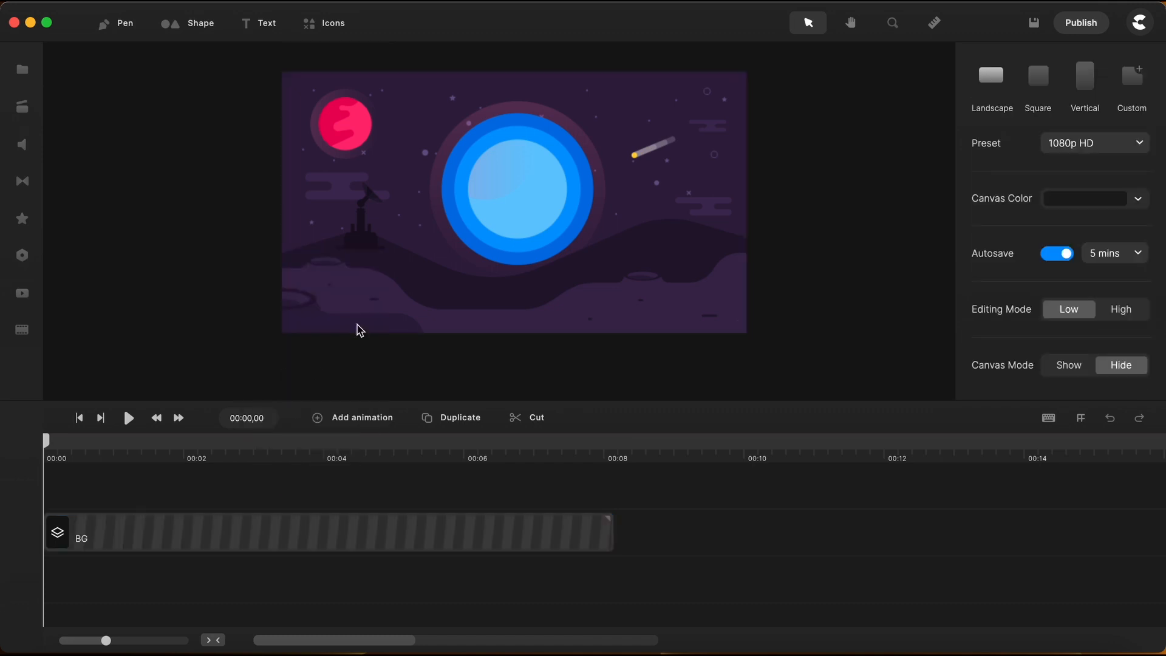
{"action": "mouse_move", "coordinate": [496, 257]}
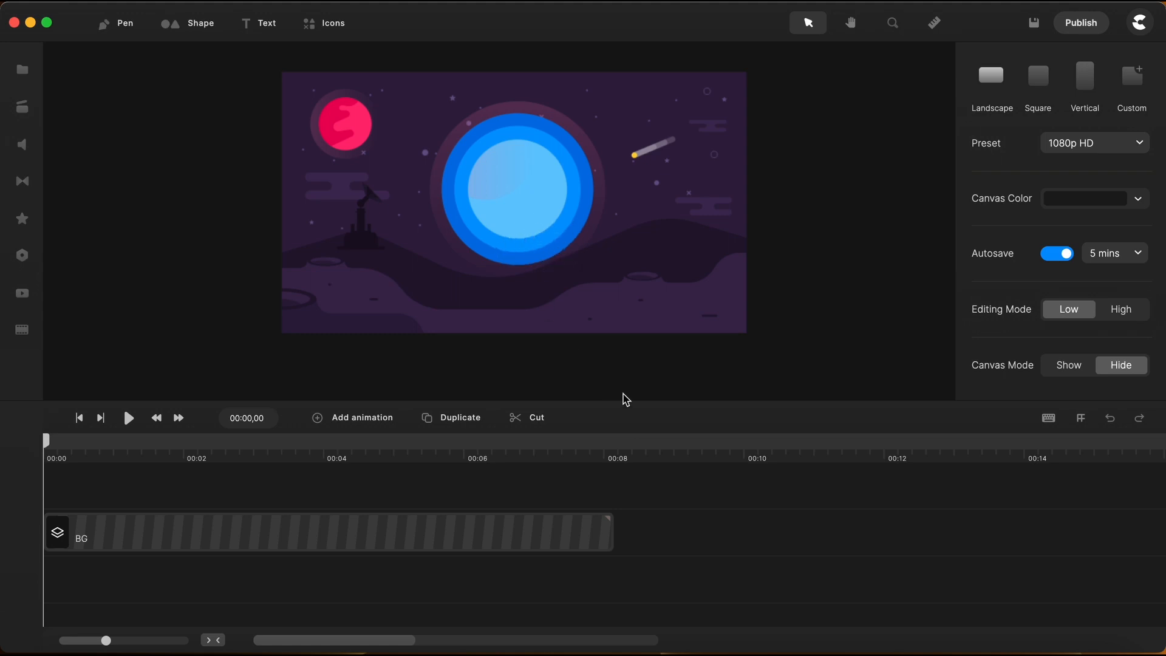
{"action": "mouse_move", "coordinate": [518, 539]}
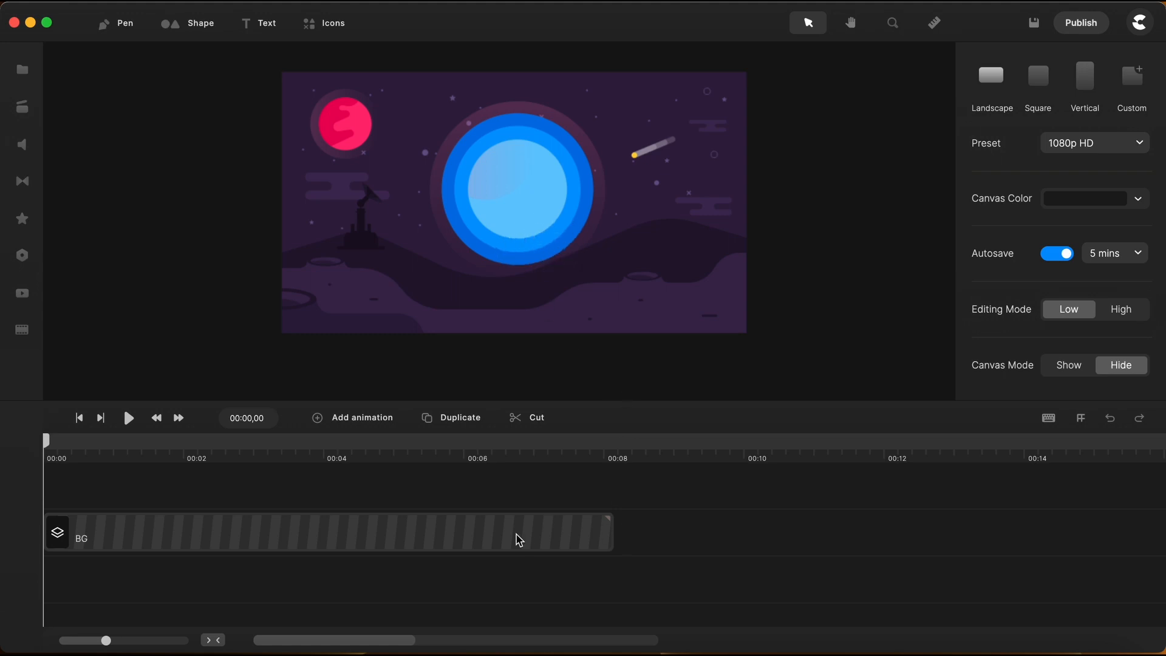
{"action": "mouse_move", "coordinate": [206, 215]}
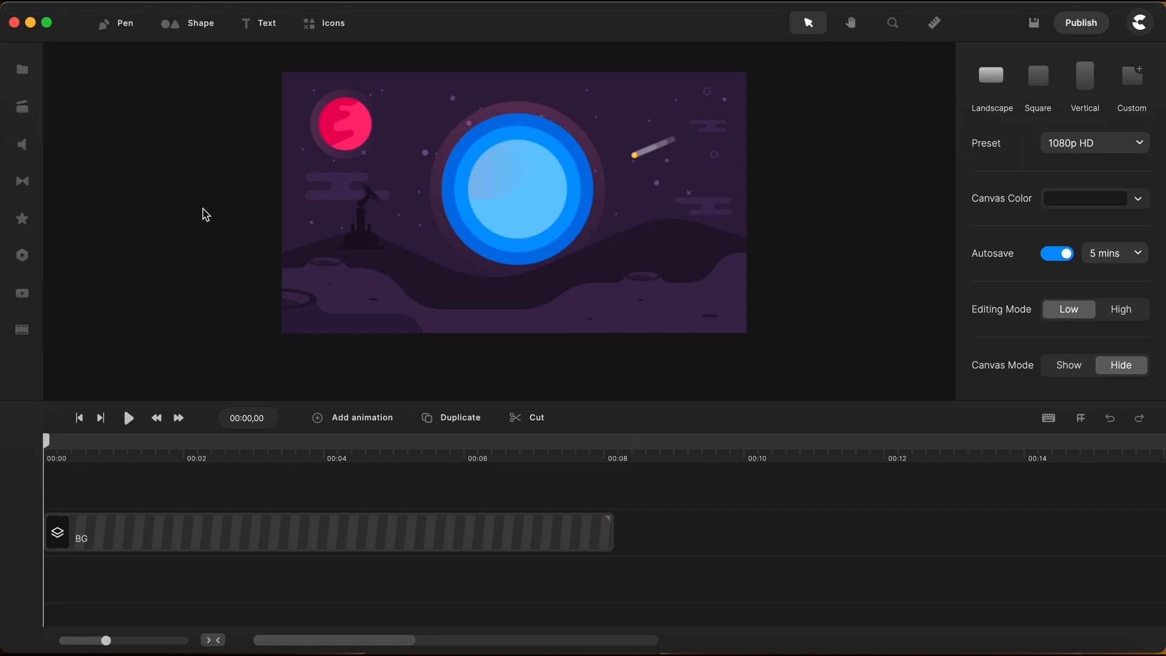
{"action": "mouse_move", "coordinate": [22, 69]}
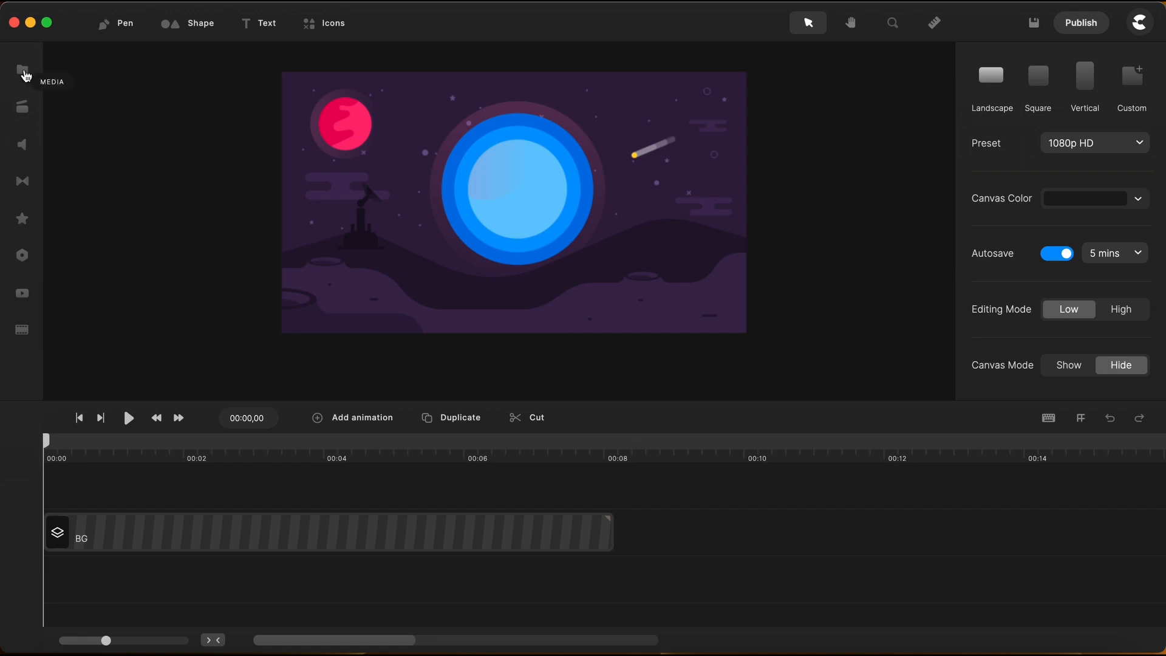
Import a slanted filled rocket icon from the SVG rocket search into My Files.
{"action": "left_click", "coordinate": [22, 69]}
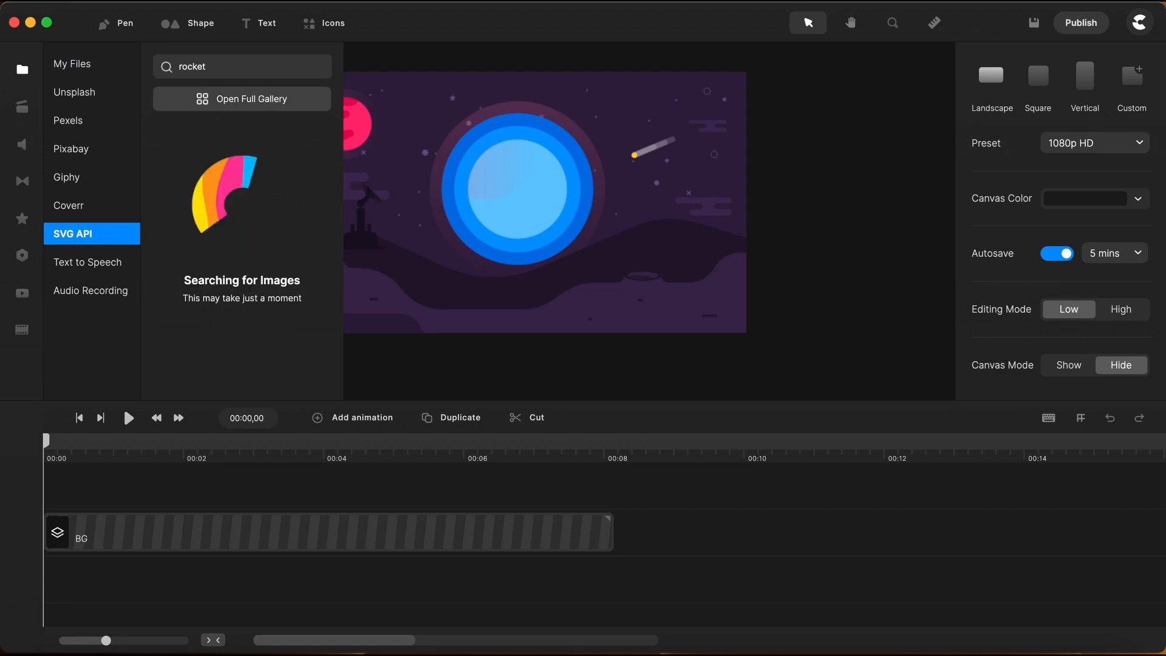
{"action": "left_click", "coordinate": [241, 98]}
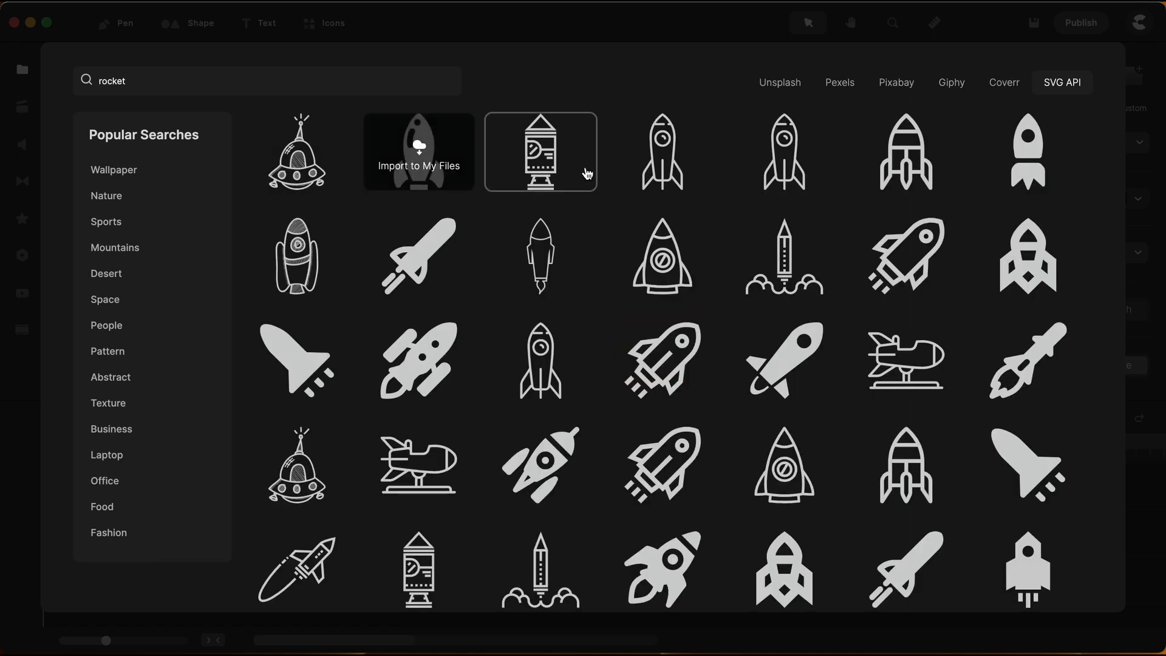
{"action": "scroll", "scroll_direction": "down", "scroll_amount": 3}
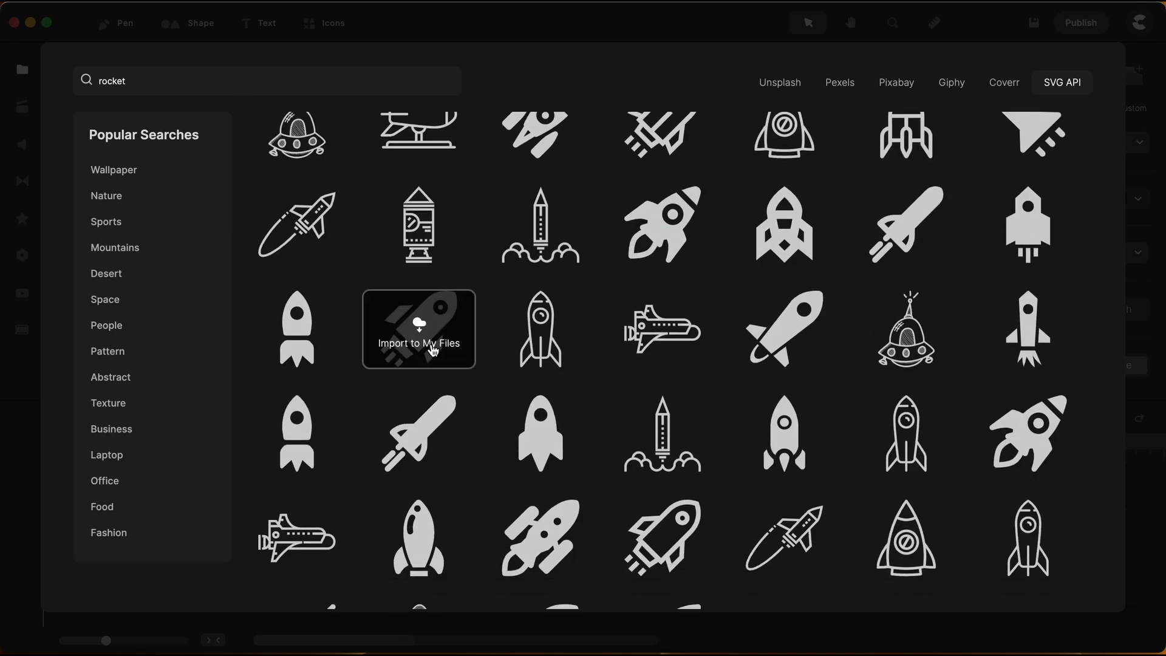
{"action": "left_click", "coordinate": [419, 329]}
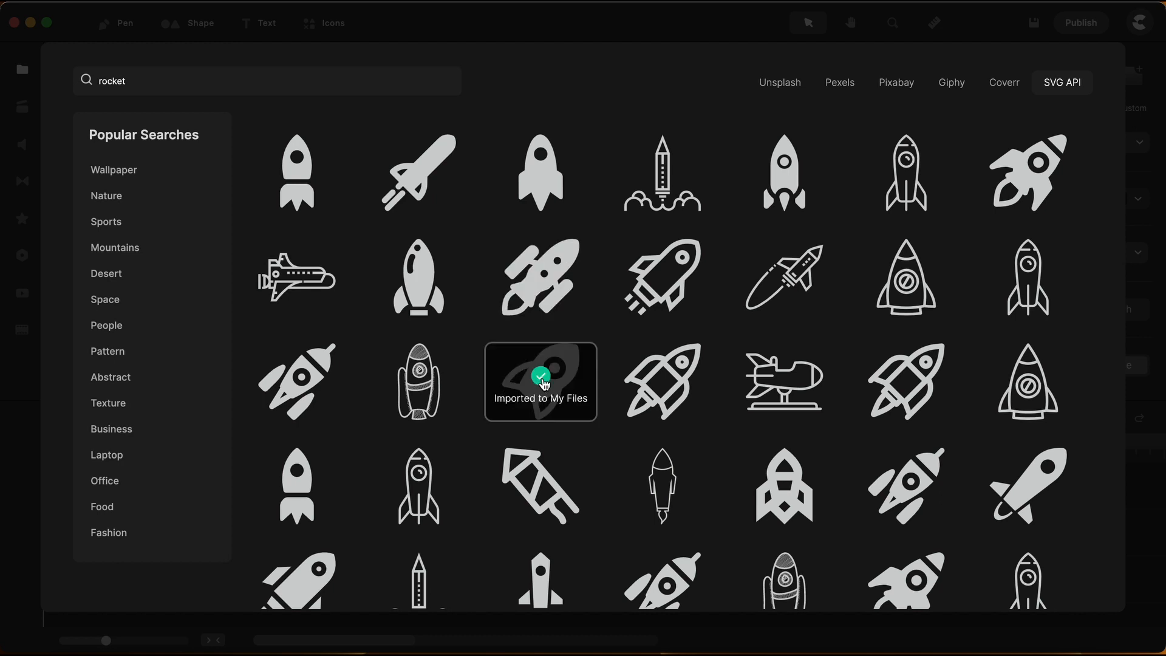
{"action": "mouse_move", "coordinate": [490, 338]}
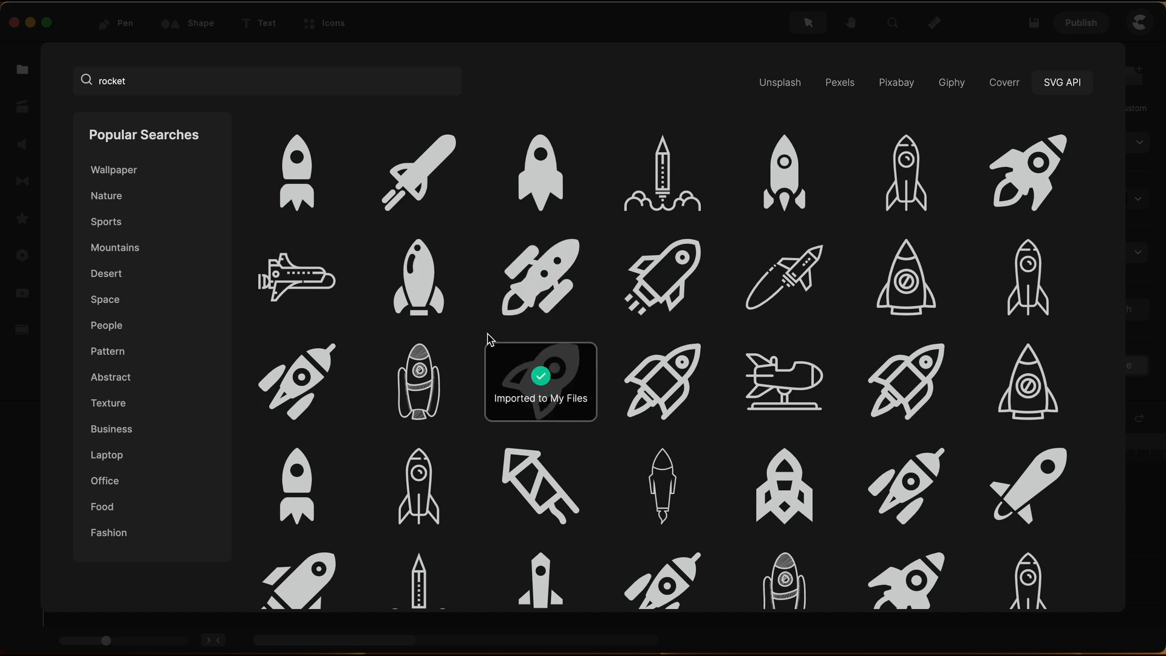
{"action": "left_click", "coordinate": [22, 70]}
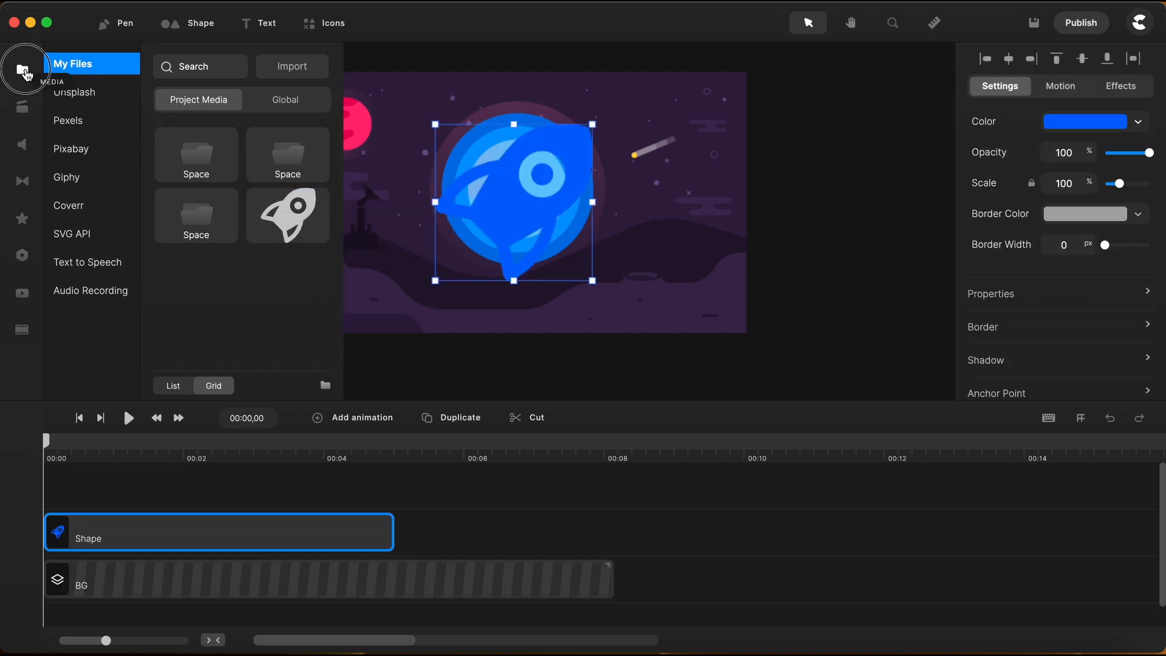
Position the orange rocket tilted over the blue planet, clip matching BG.
{"action": "left_click", "coordinate": [24, 69]}
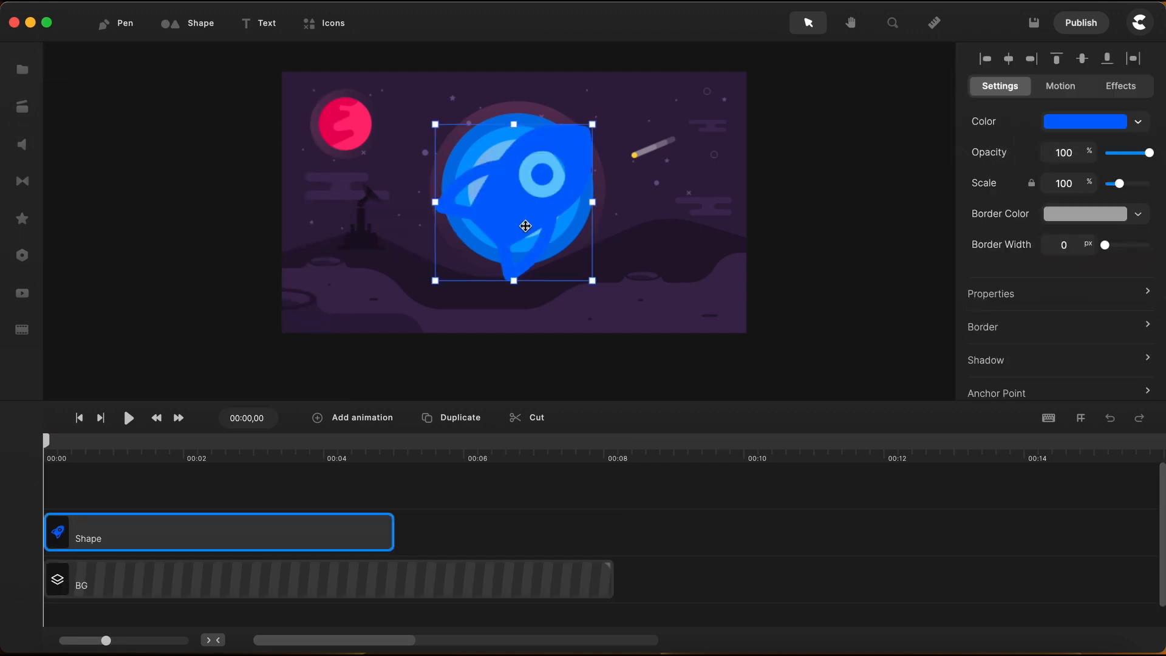
{"action": "left_click_drag", "start_coordinate": [524, 226], "coordinate": [435, 292]}
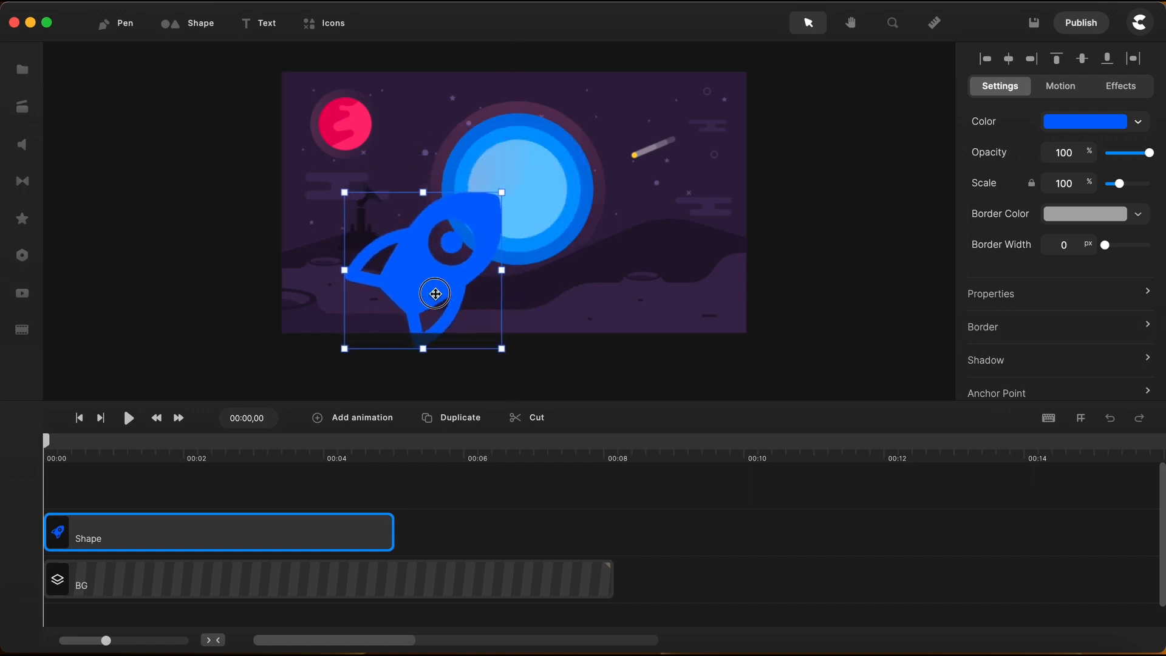
{"action": "left_click_drag", "start_coordinate": [434, 293], "coordinate": [574, 281]}
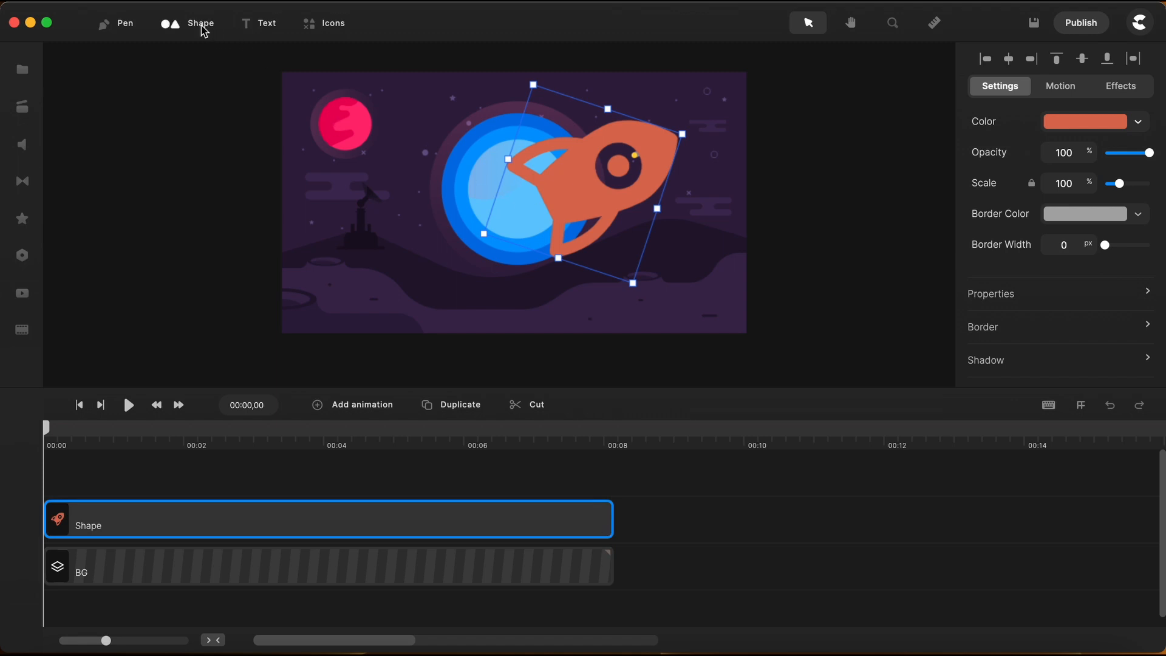
Shrink a red circle onto the rocket window and select it with the rocket shape.
{"action": "left_click", "coordinate": [200, 23]}
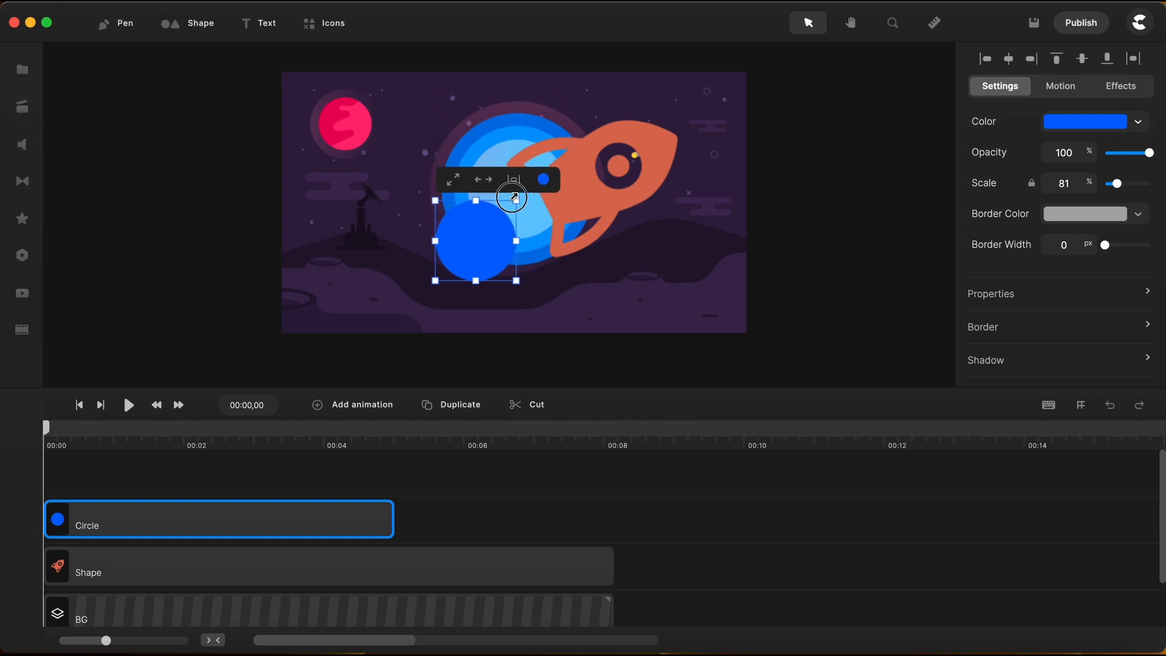
{"action": "left_click_drag", "start_coordinate": [474, 242], "coordinate": [618, 166]}
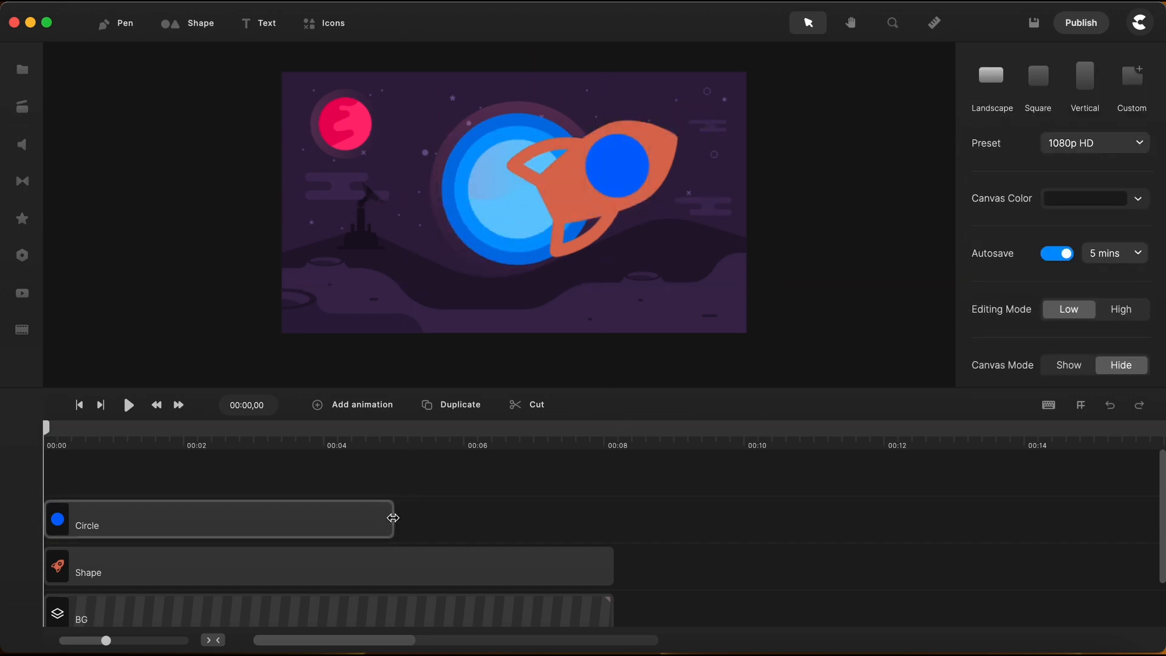
{"action": "left_click", "coordinate": [534, 498]}
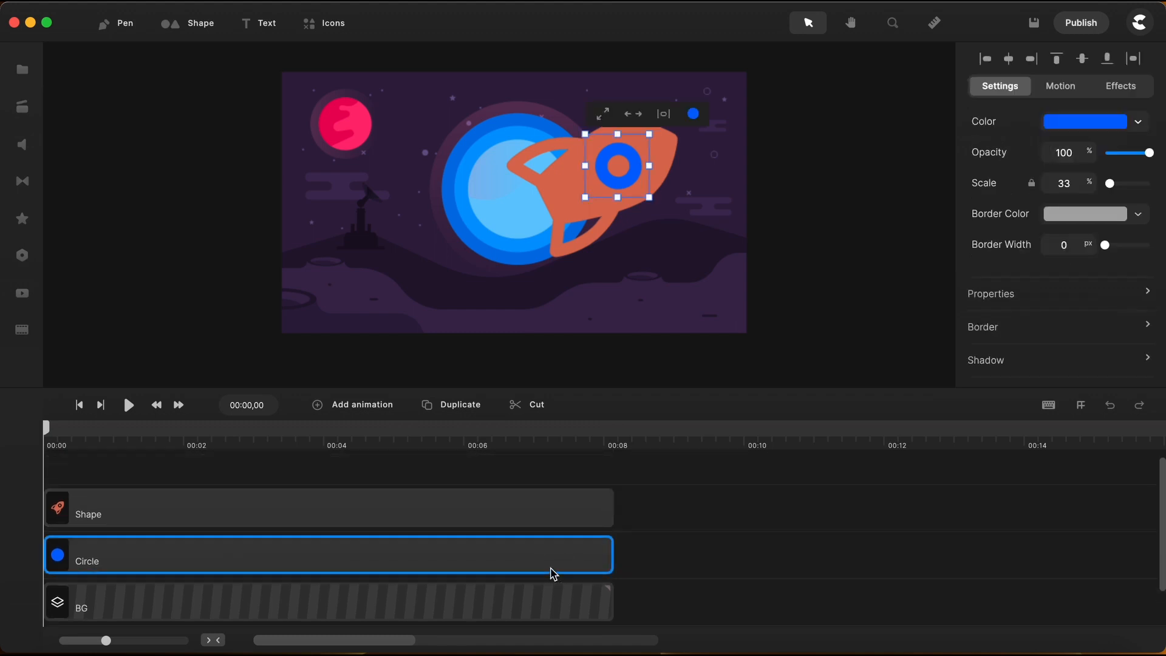
{"action": "left_click", "coordinate": [1084, 121]}
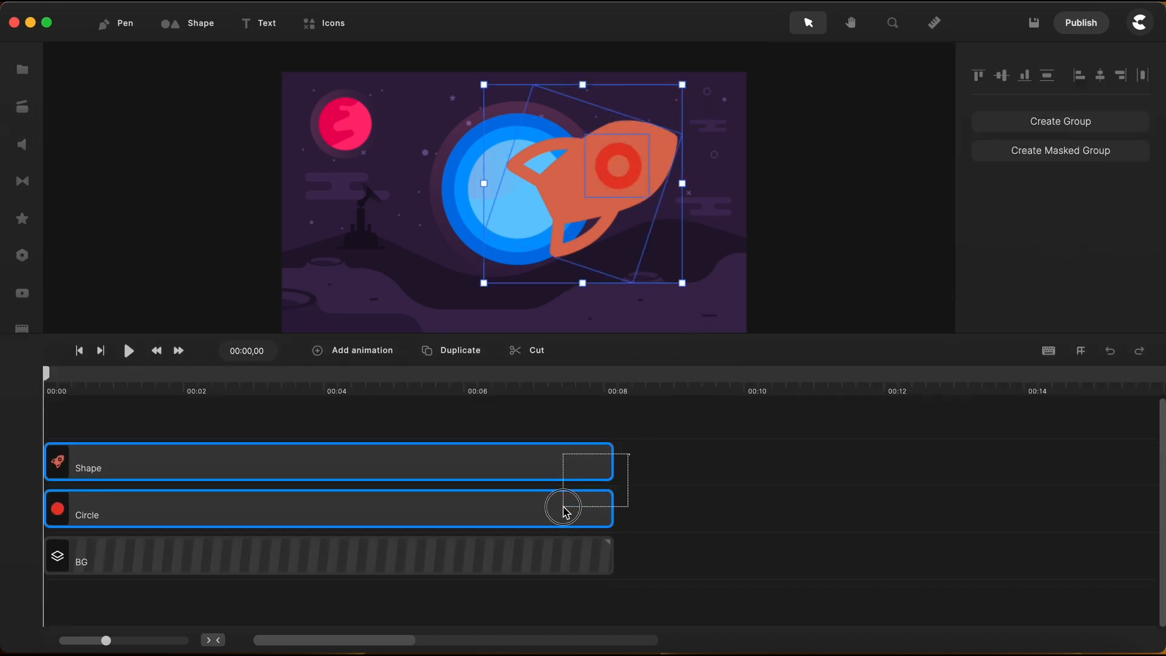
Group the rocket shape and circle and name the group Rocket.
{"action": "right_click", "coordinate": [563, 509]}
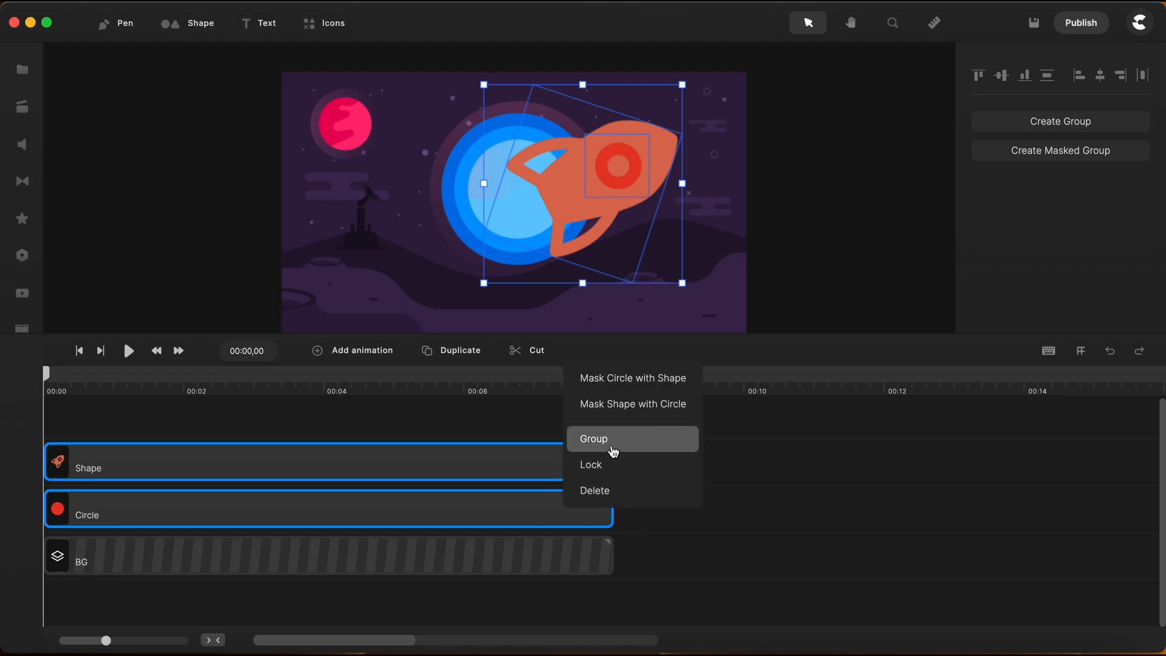
{"action": "left_click", "coordinate": [593, 438]}
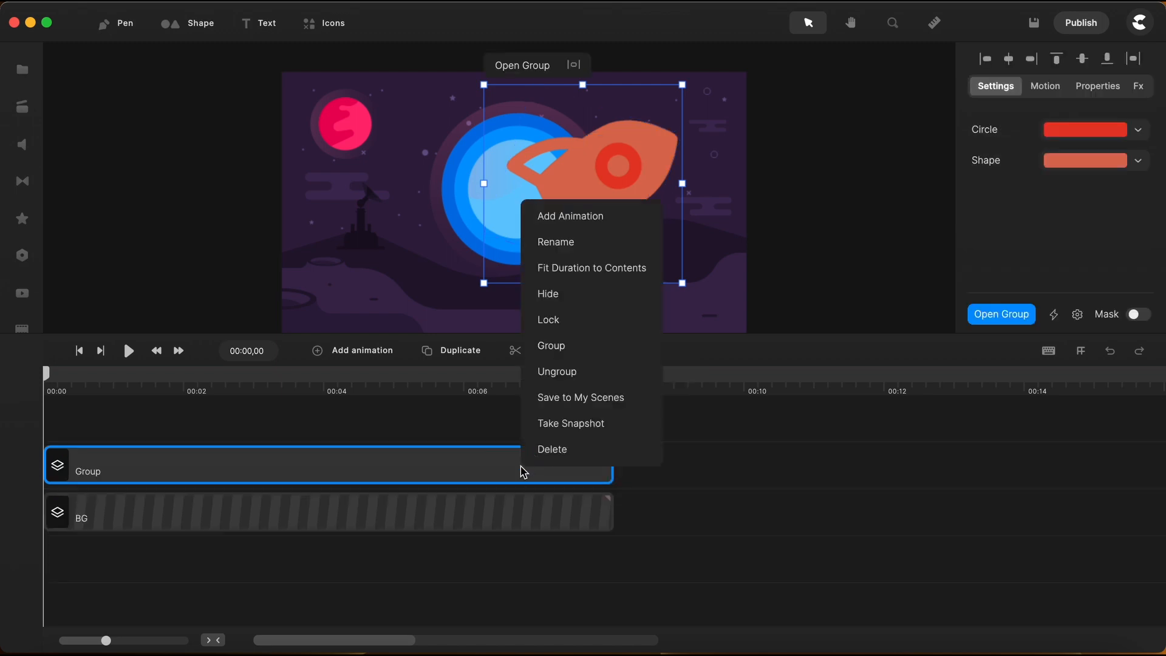
{"action": "left_click", "coordinate": [555, 242]}
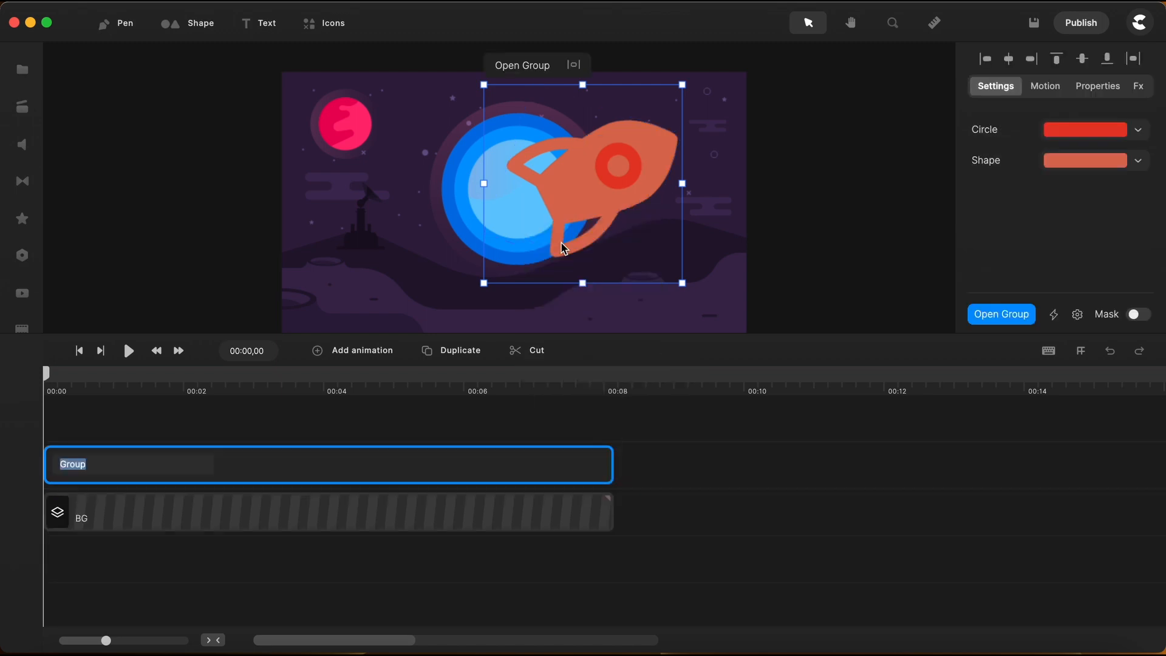
{"action": "type", "text": "Rocket"}
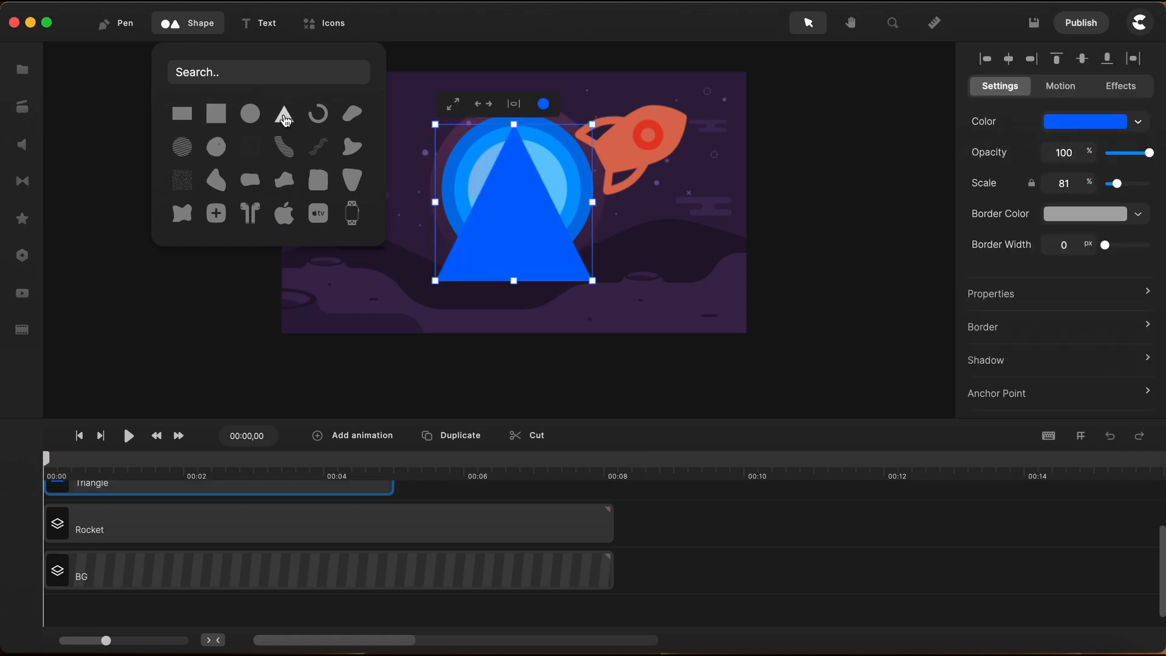
{"action": "mouse_move", "coordinate": [608, 290]}
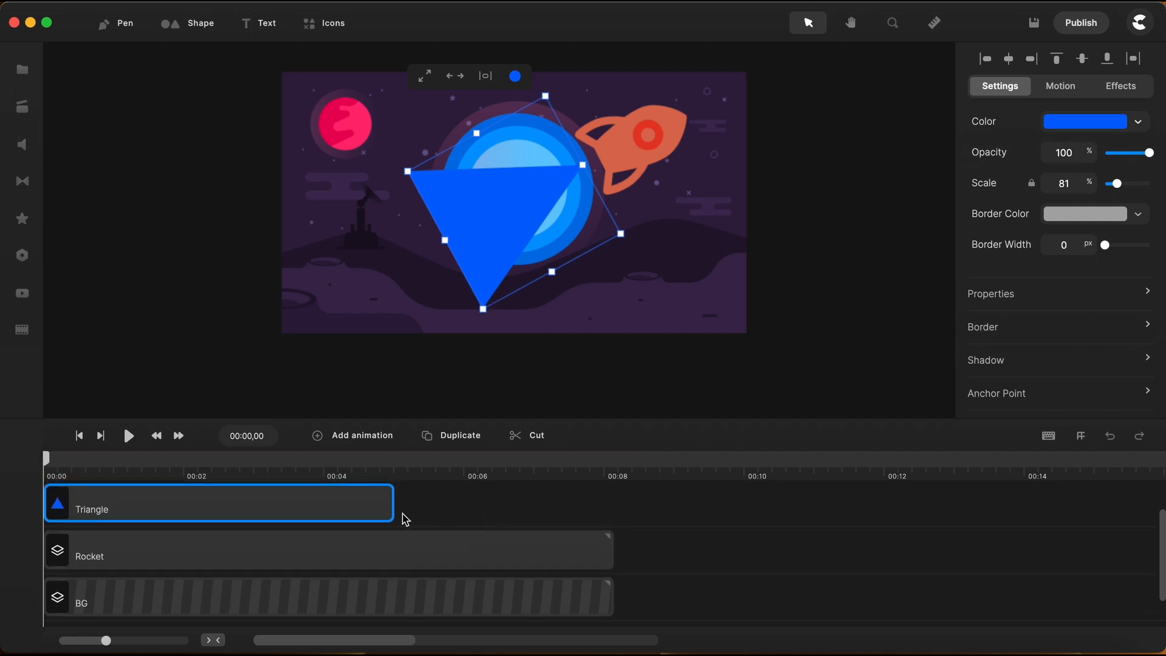
Tilt a blue triangle, name it Flame, and stretch it toward the lower left.
{"action": "left_click_drag", "start_coordinate": [394, 502], "coordinate": [610, 511]}
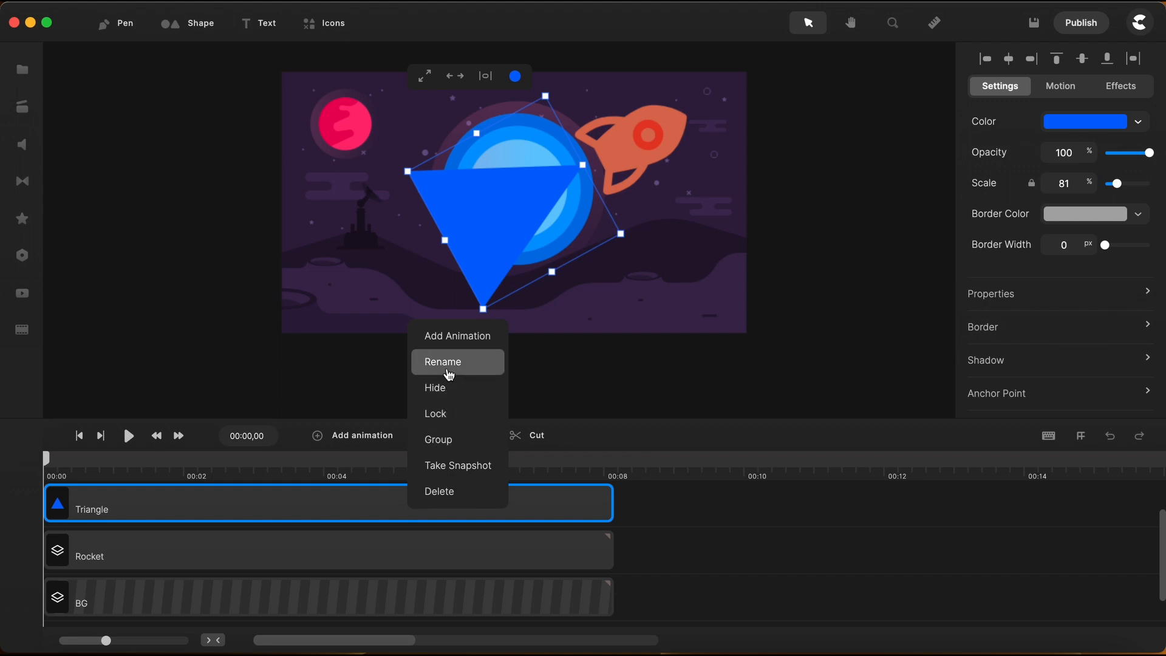
{"action": "left_click", "coordinate": [443, 361]}
{"action": "type", "text": "Flame"}
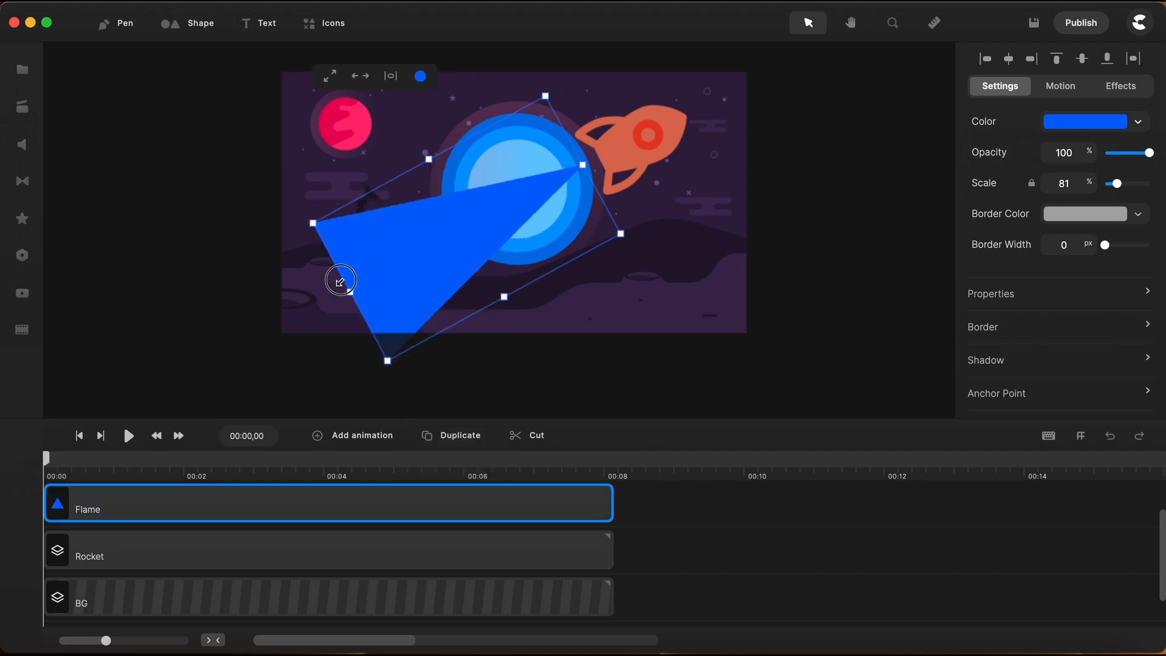
{"action": "left_click_drag", "start_coordinate": [341, 280], "coordinate": [432, 240]}
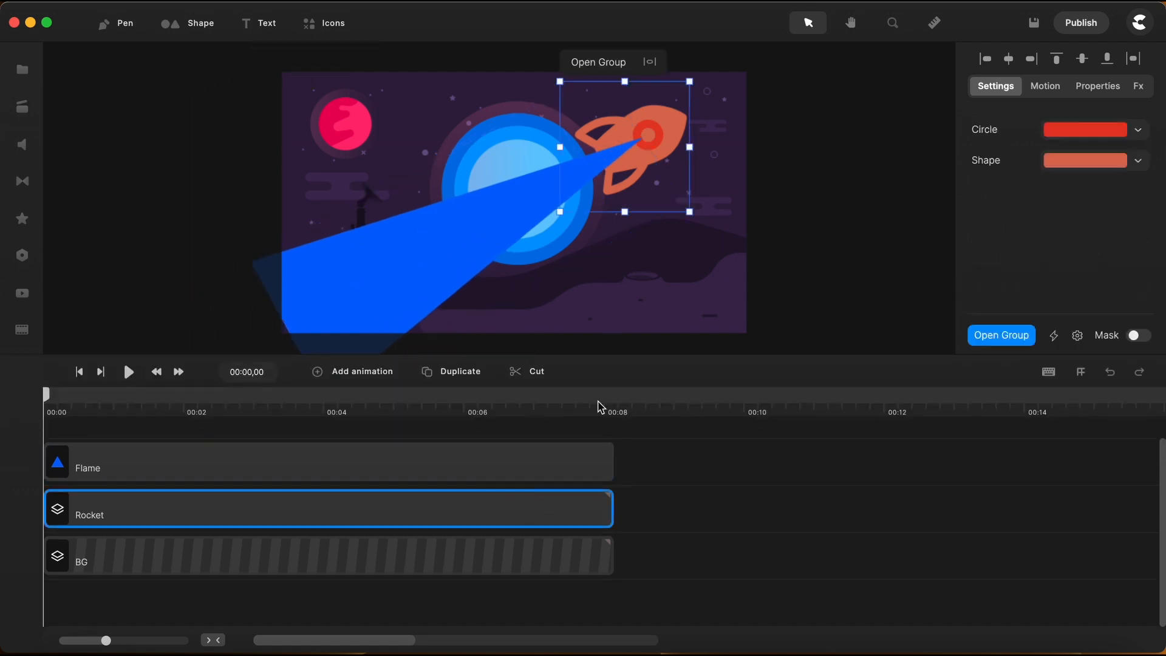
Add a track so Rocket sits above Flame, and enlarge the canvas preview.
{"action": "right_click", "coordinate": [658, 482]}
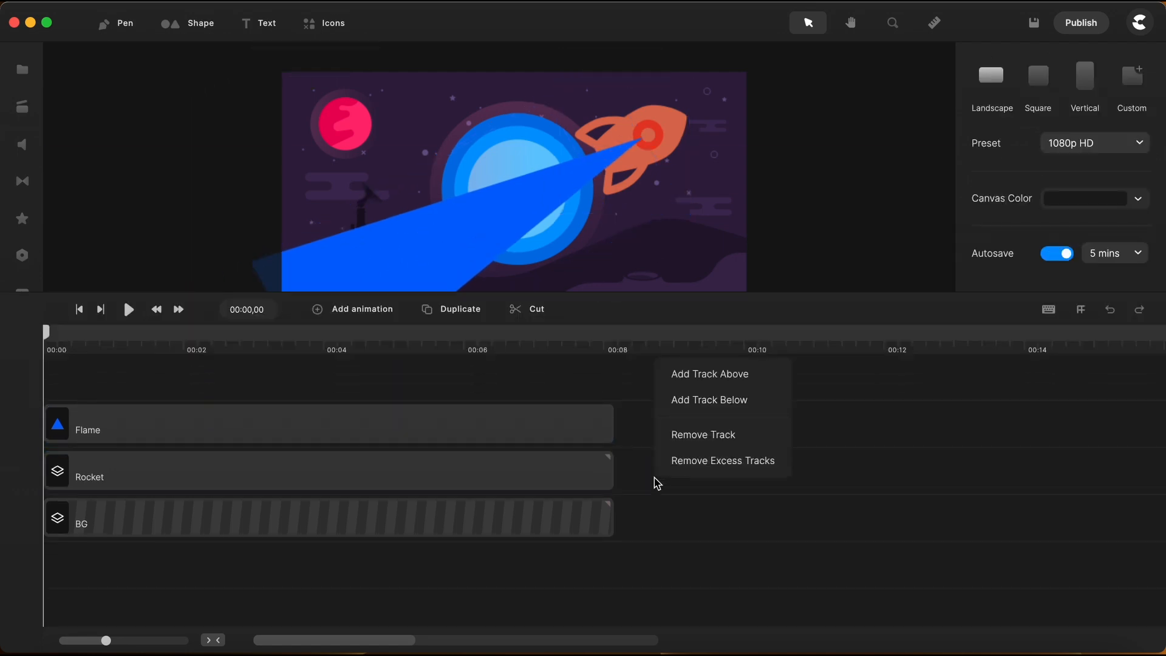
{"action": "left_click", "coordinate": [708, 399]}
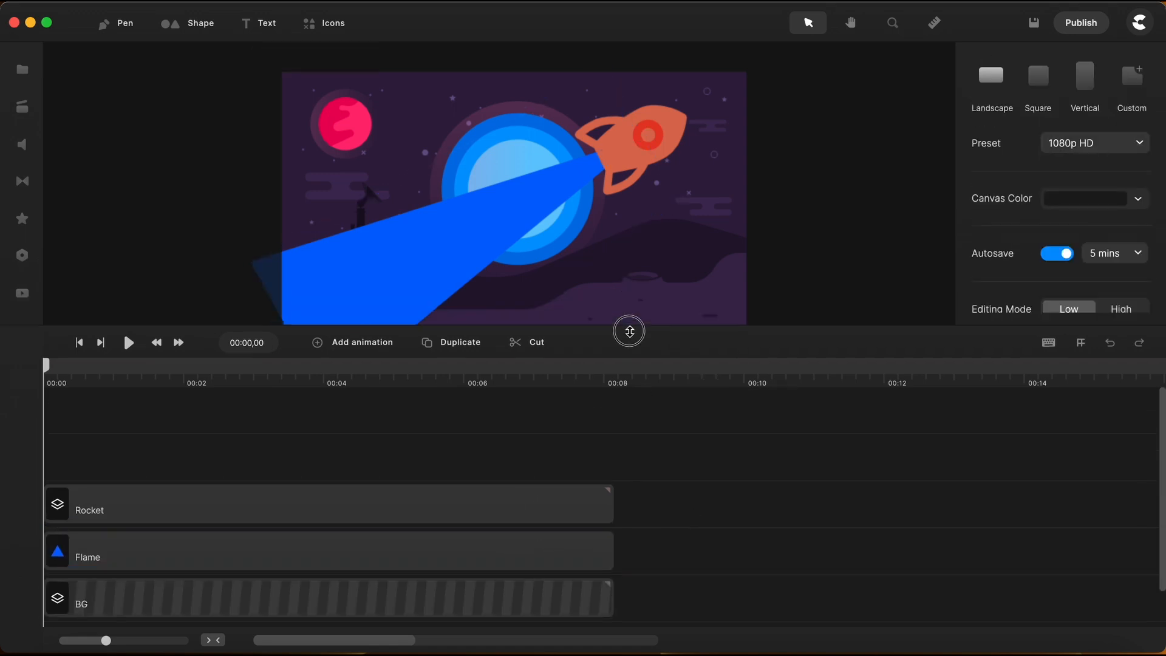
{"action": "left_click", "coordinate": [542, 193]}
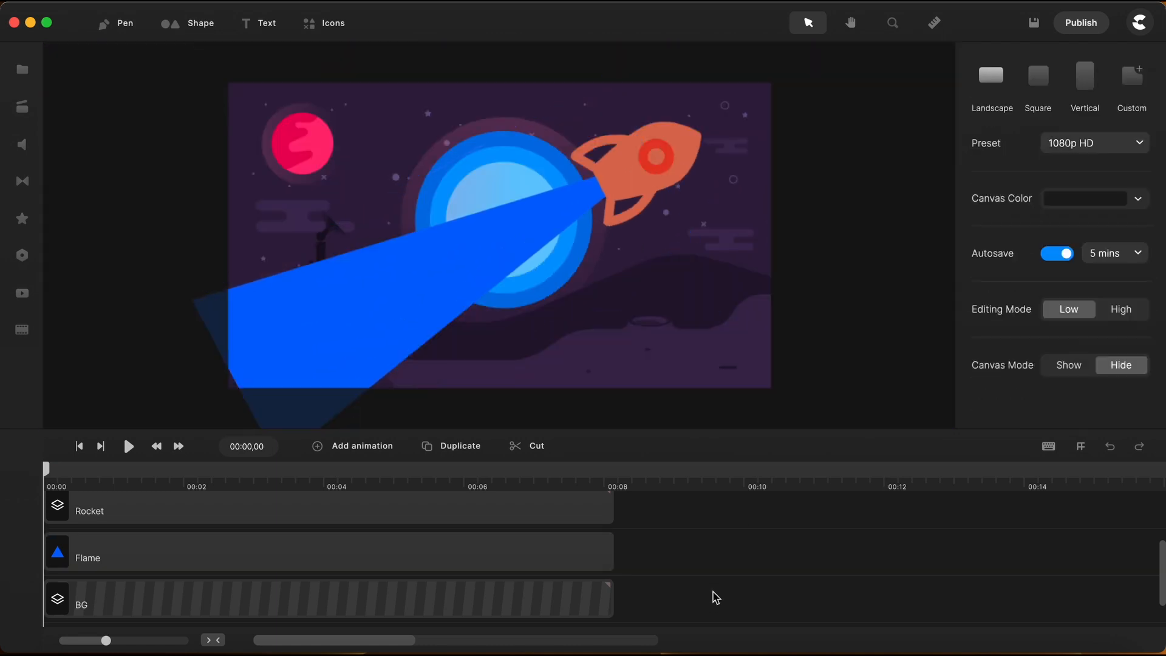
{"action": "mouse_move", "coordinate": [22, 219]}
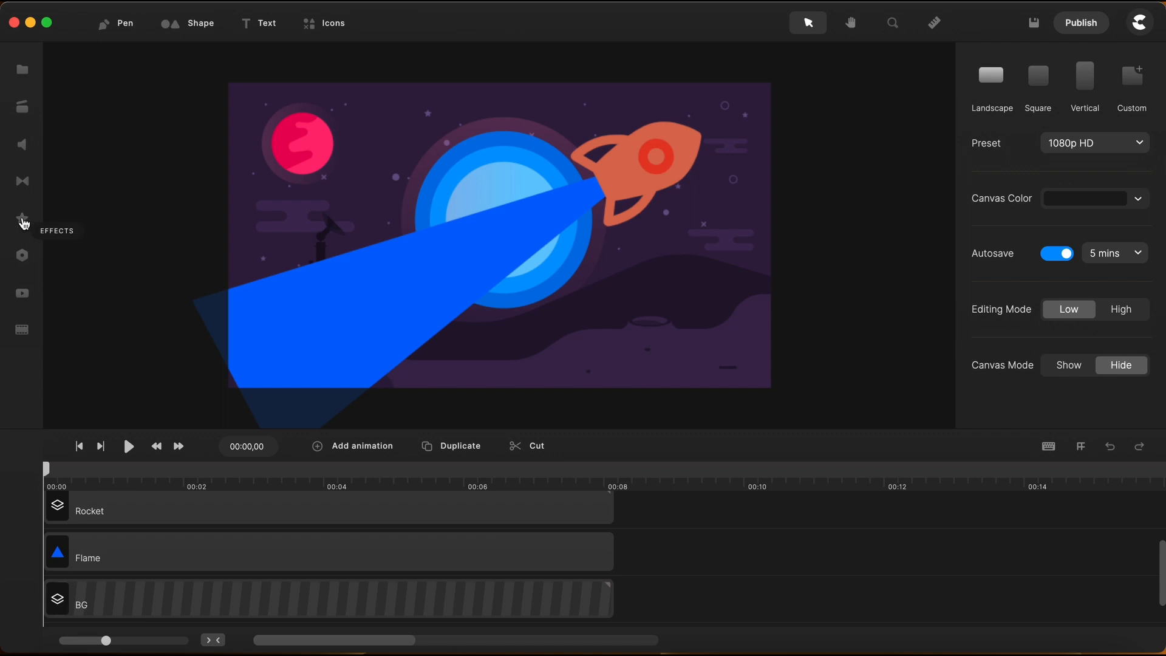
Apply a Wave effect to Flame with Direction 180°.
{"action": "left_click", "coordinate": [22, 219]}
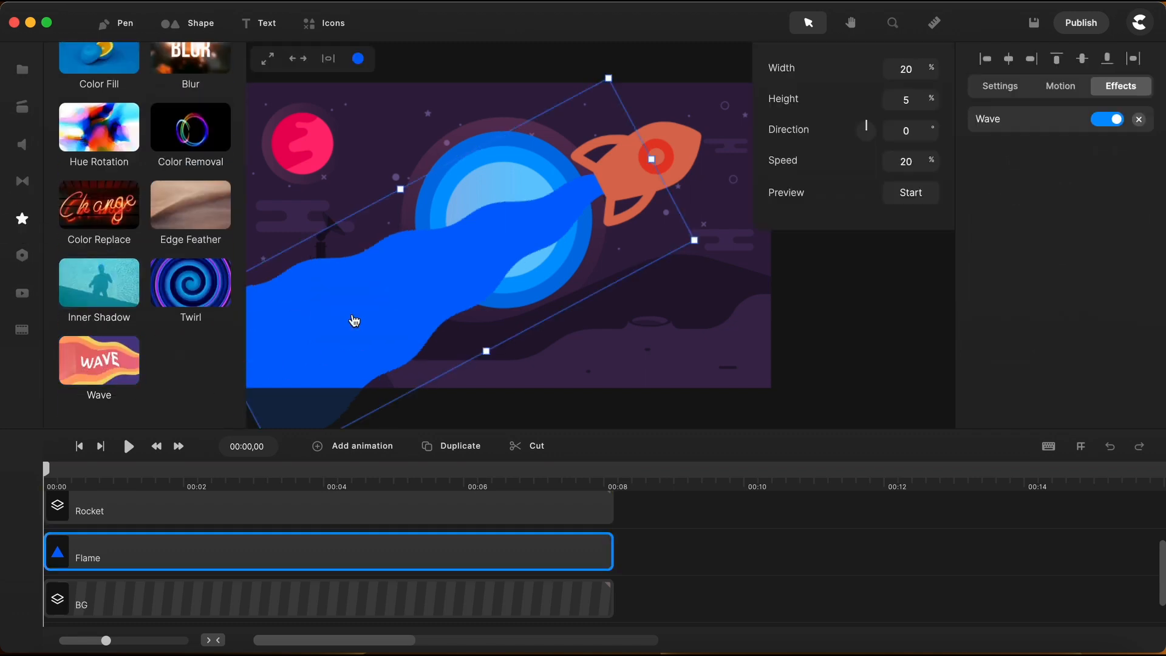
{"action": "mouse_move", "coordinate": [80, 287]}
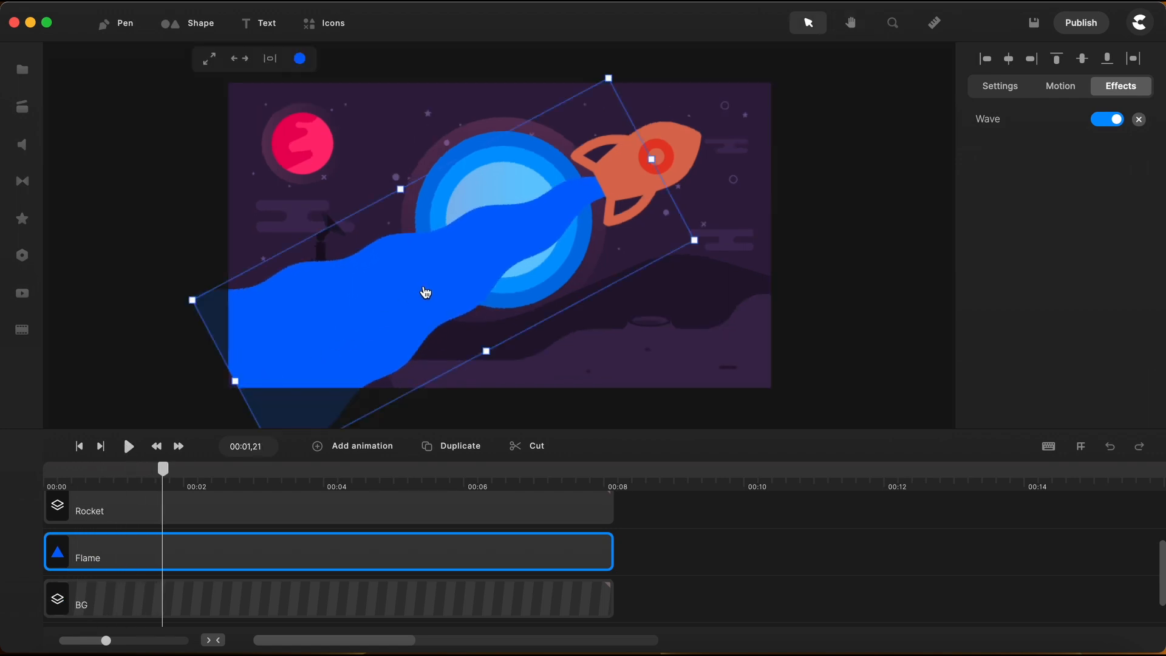
{"action": "mouse_move", "coordinate": [552, 224]}
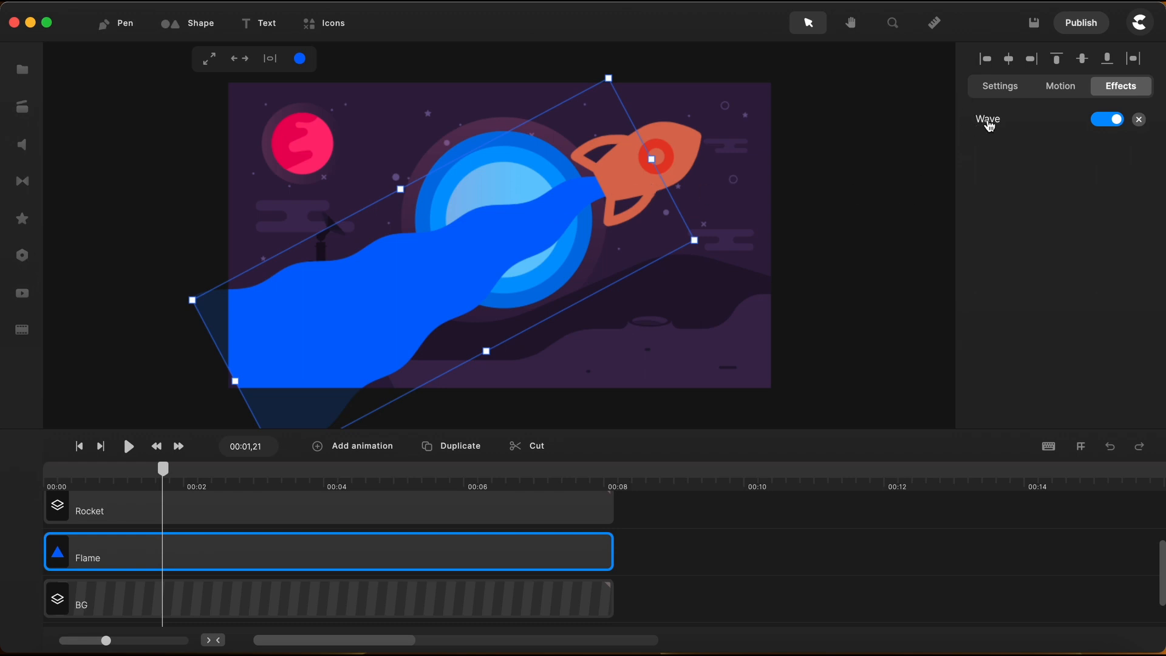
{"action": "left_click", "coordinate": [989, 119]}
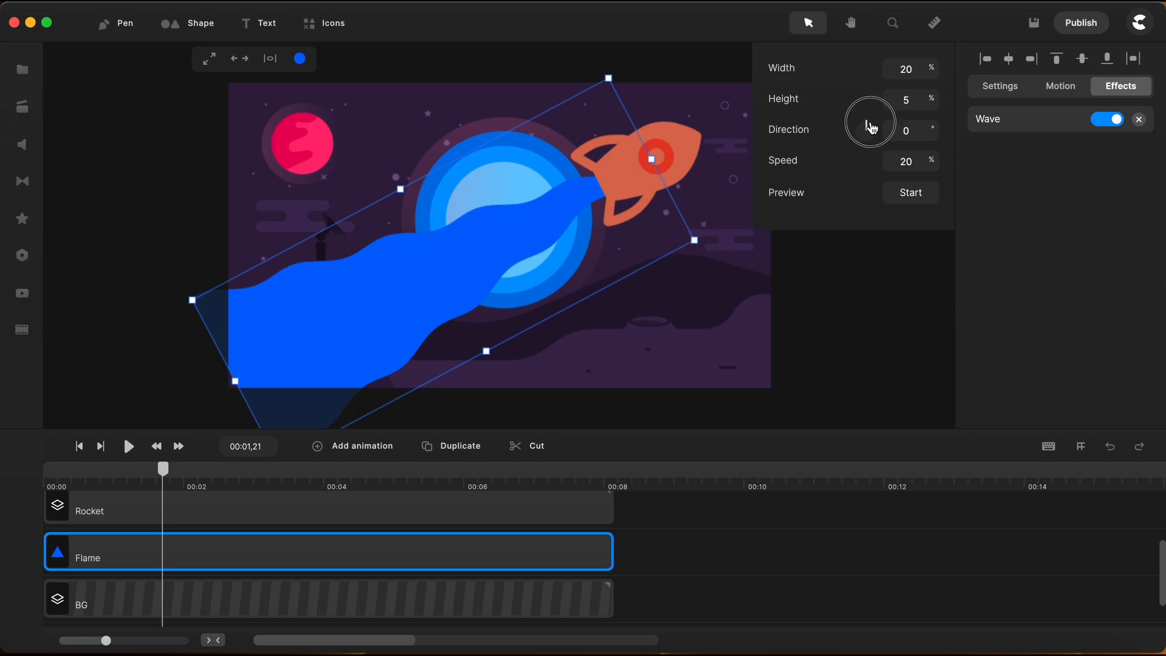
{"action": "left_click_drag", "start_coordinate": [872, 125], "coordinate": [864, 145]}
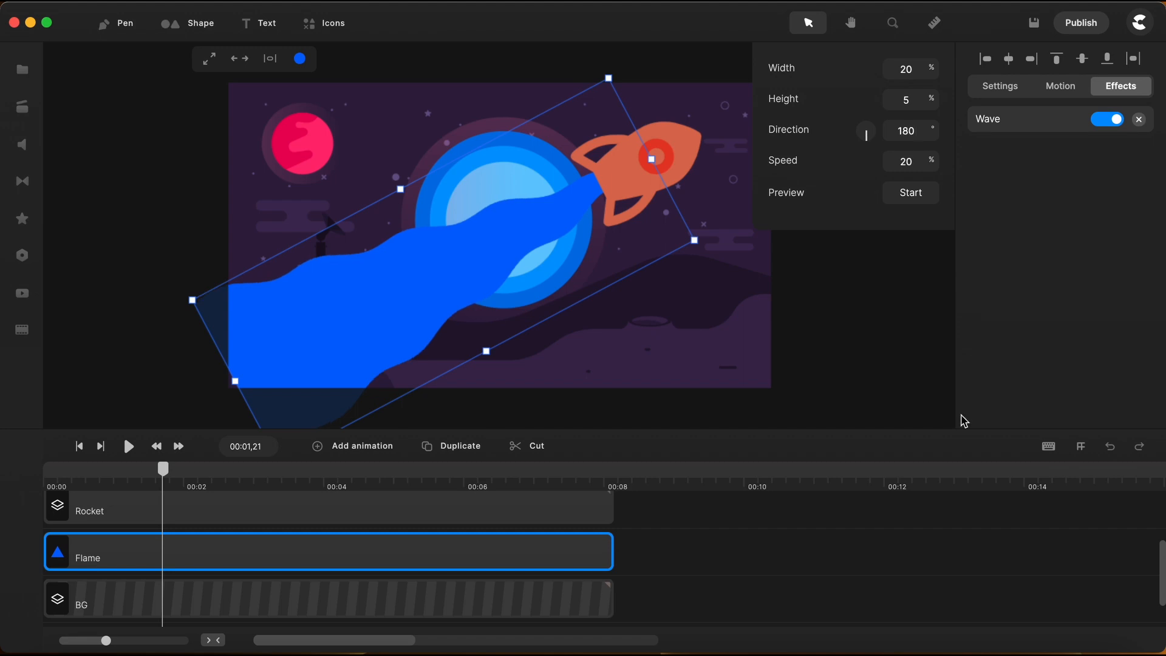
{"action": "mouse_move", "coordinate": [760, 517]}
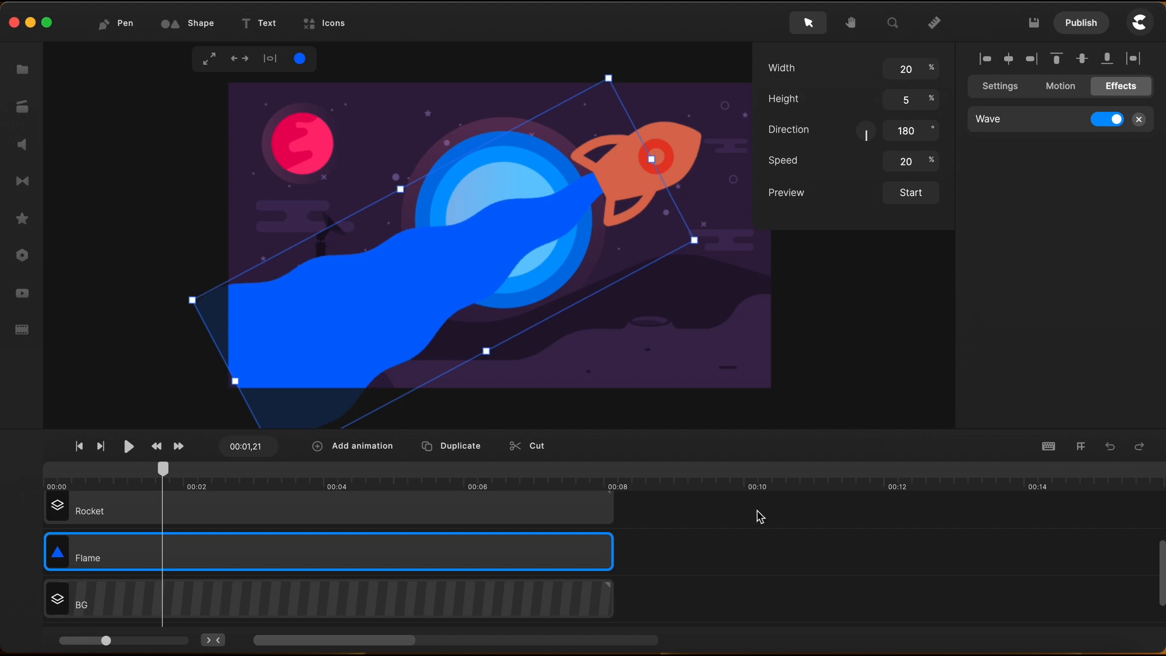
{"action": "left_click", "coordinate": [998, 86]}
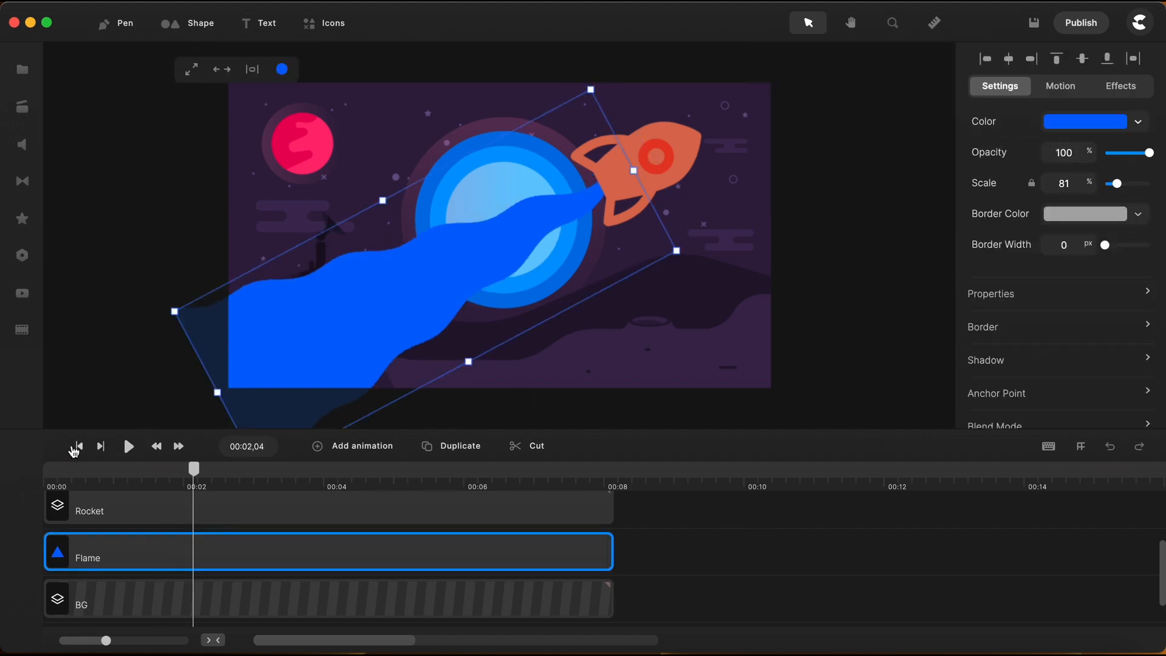
{"action": "left_click", "coordinate": [127, 446]}
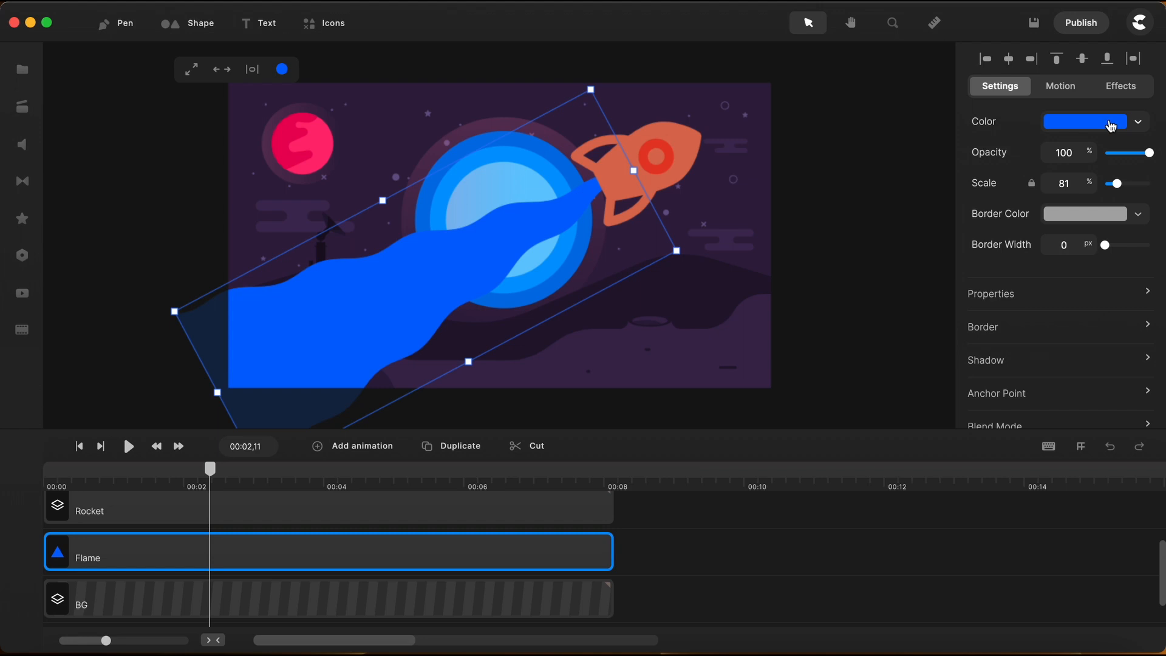
Switch Flame's fill to a purple radial gradient reaching the flame tail.
{"action": "left_click", "coordinate": [1081, 121]}
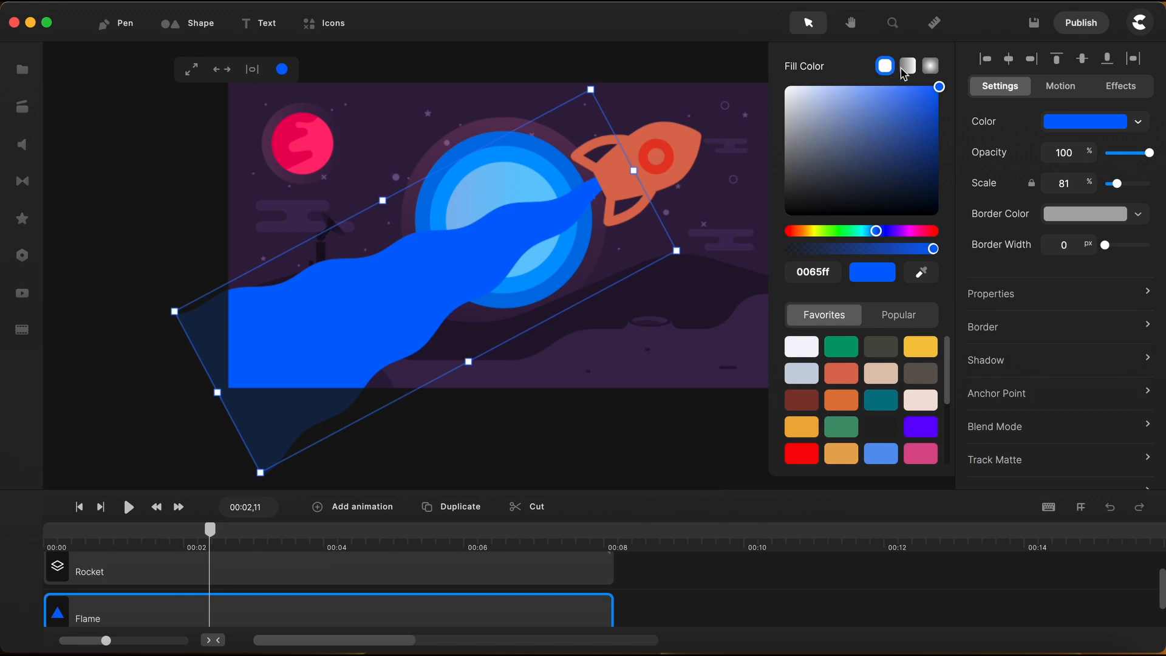
{"action": "left_click", "coordinate": [930, 66]}
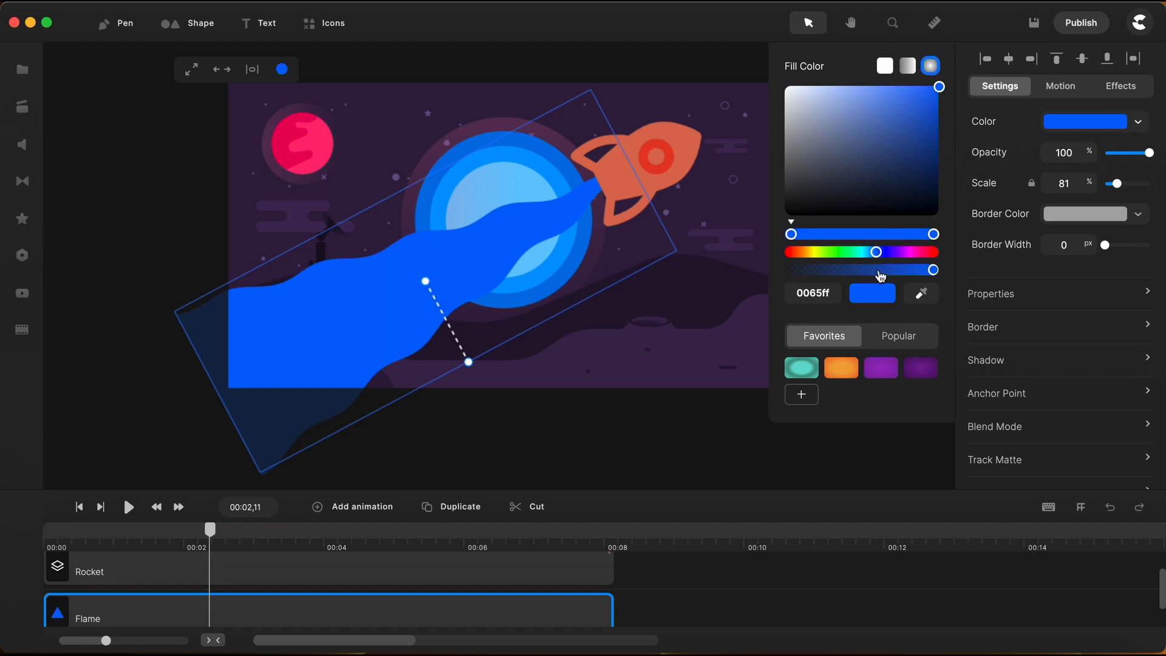
{"action": "left_click", "coordinate": [921, 367]}
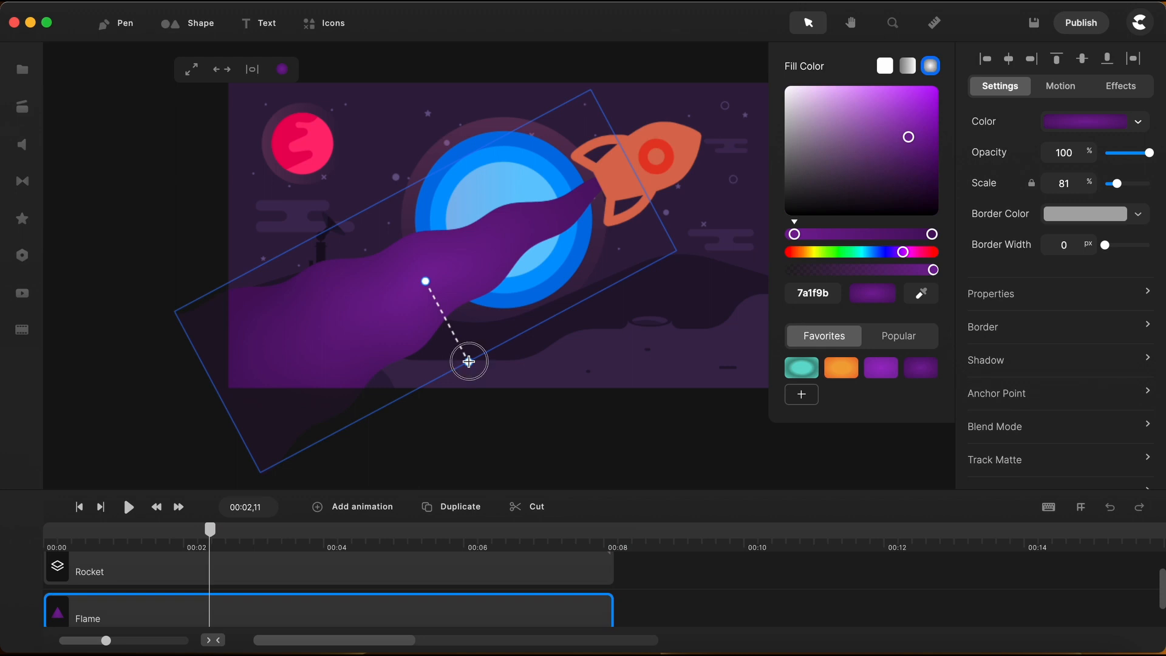
{"action": "left_click_drag", "start_coordinate": [469, 362], "coordinate": [334, 331]}
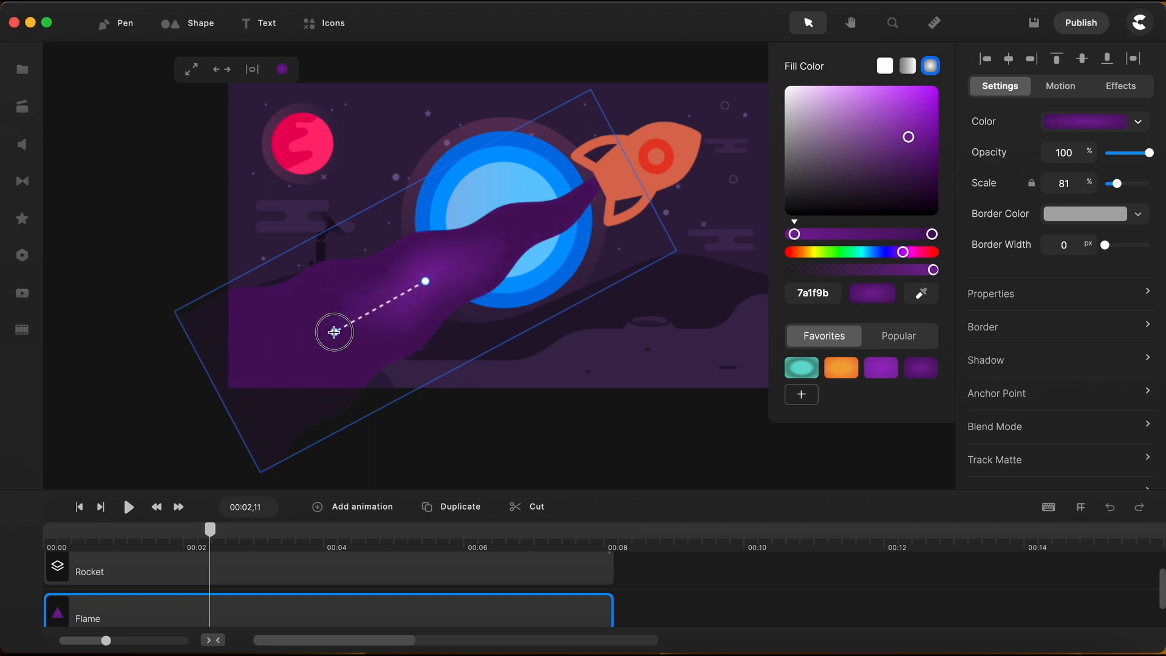
Place a lighter purple glow along the middle of the flame body.
{"action": "left_click_drag", "start_coordinate": [334, 331], "coordinate": [436, 281]}
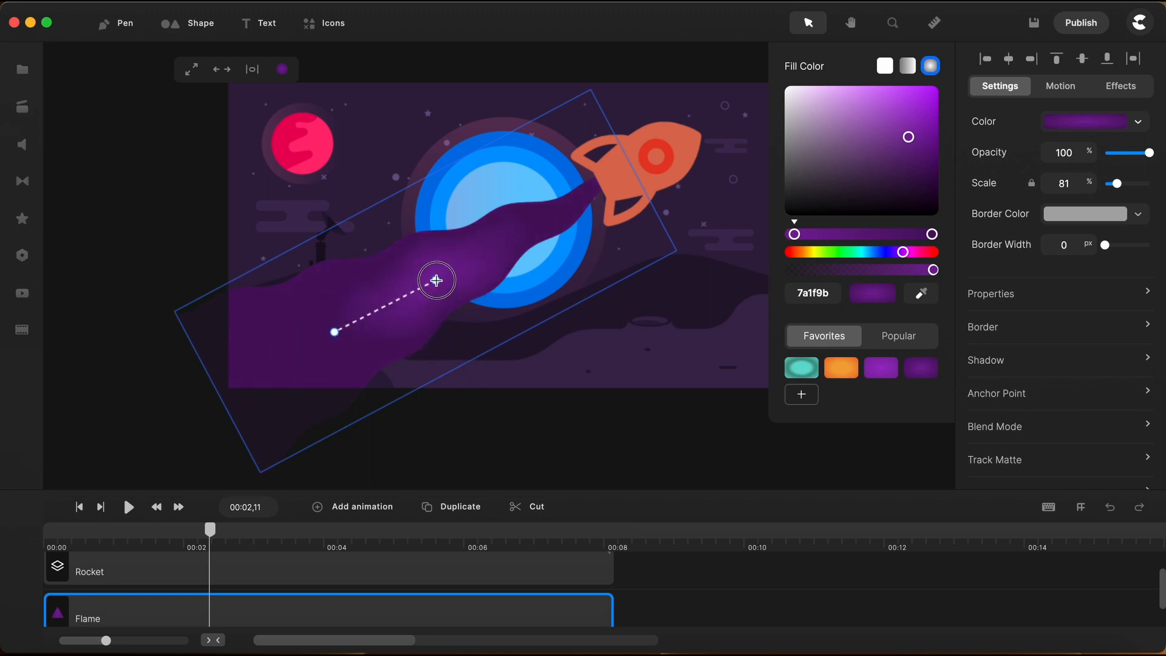
{"action": "left_click_drag", "start_coordinate": [436, 280], "coordinate": [415, 288]}
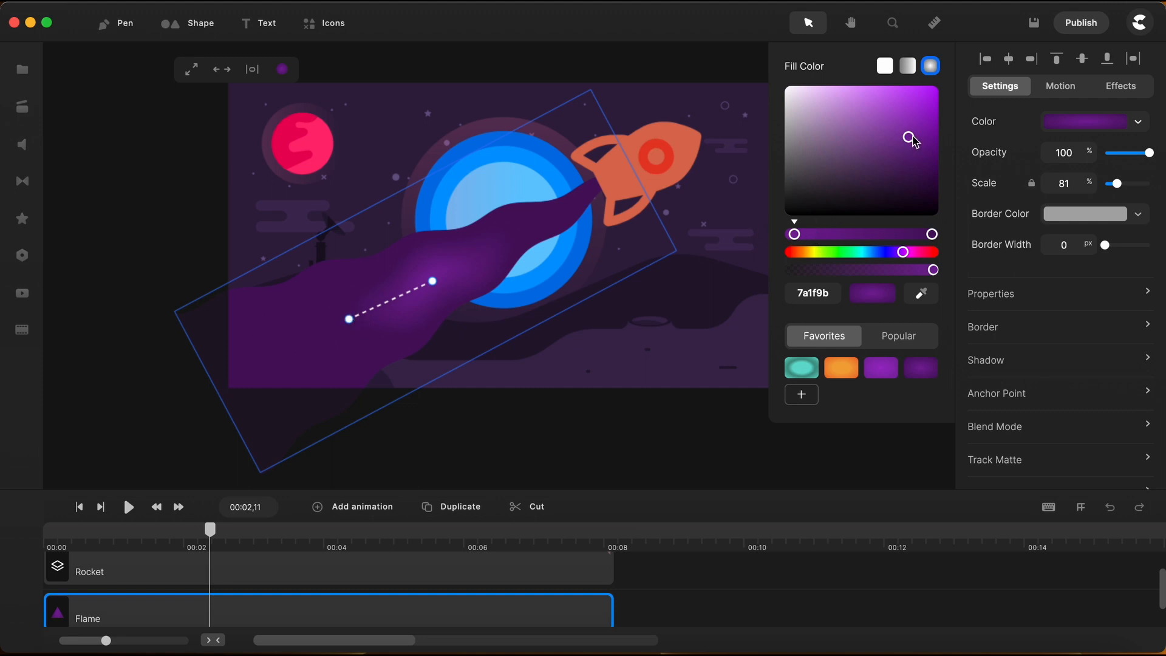
{"action": "left_click", "coordinate": [888, 105]}
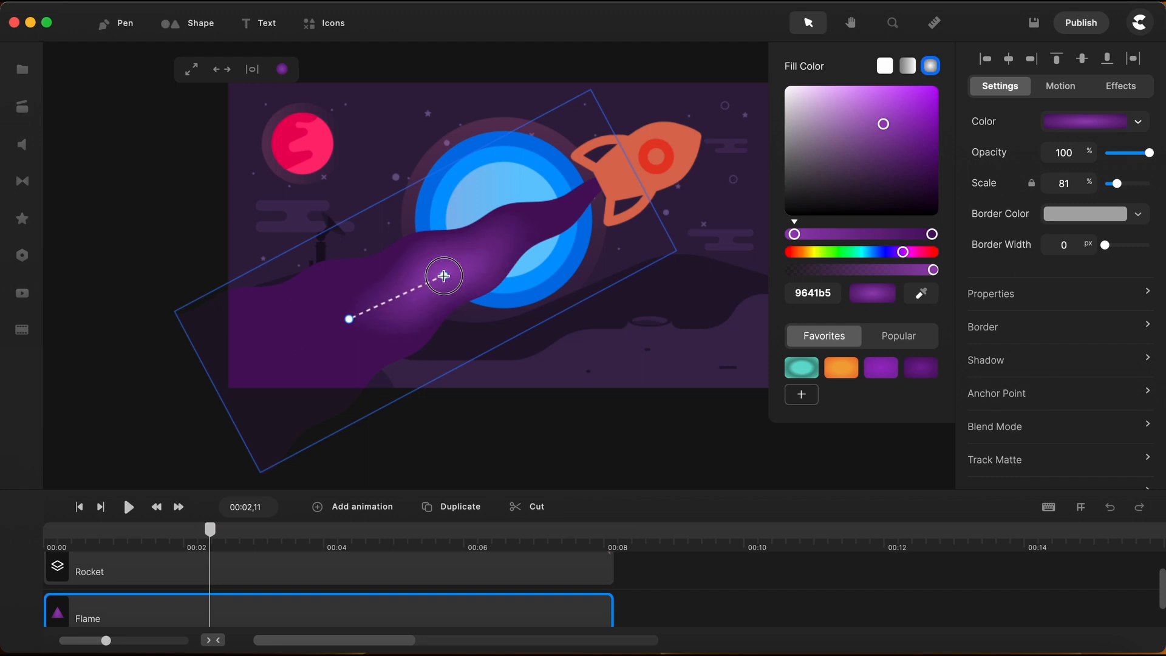
{"action": "left_click_drag", "start_coordinate": [445, 276], "coordinate": [355, 308]}
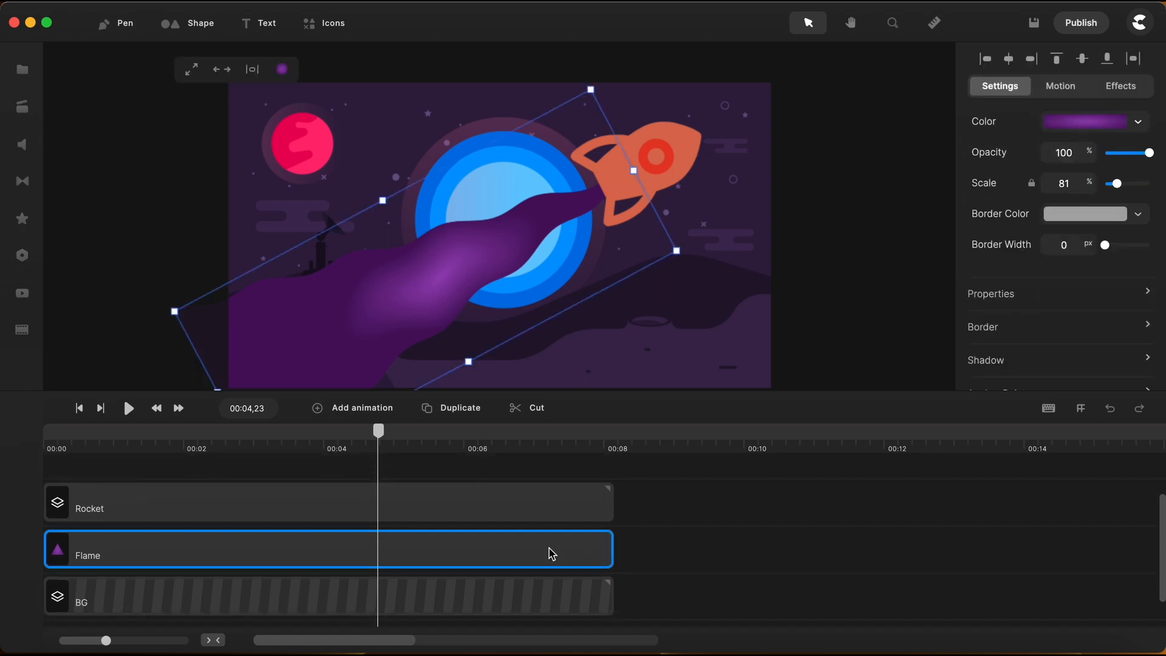
Duplicate Flame slightly larger with a pink Popular-swatch fill behind the purple one.
{"action": "left_click", "coordinate": [459, 408]}
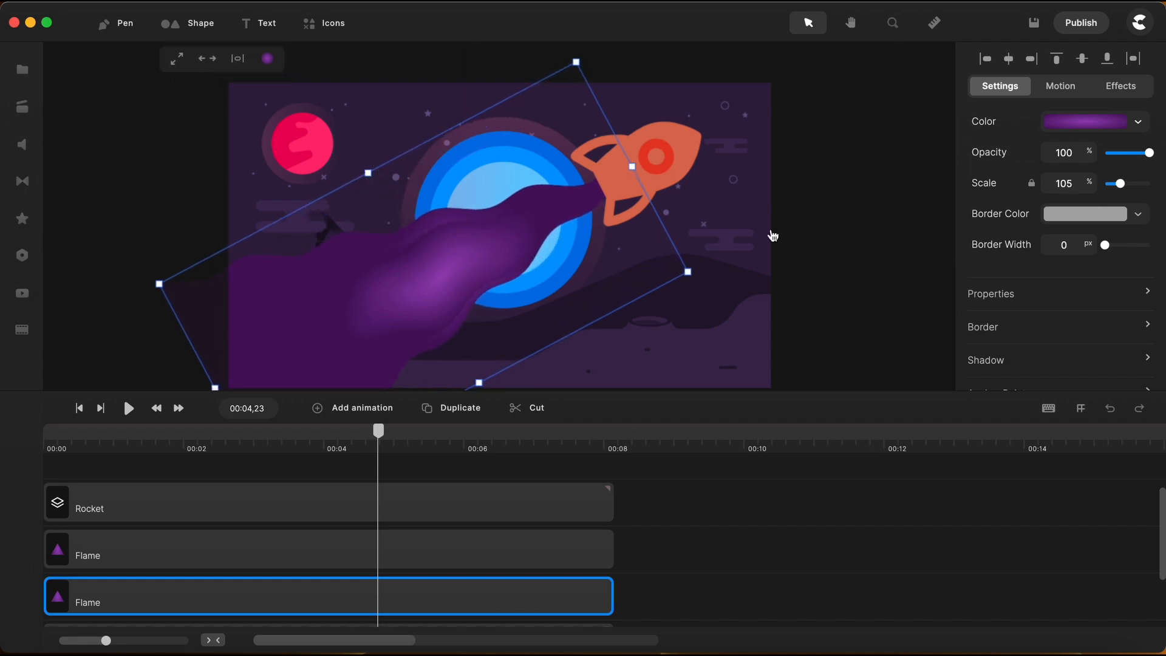
{"action": "left_click", "coordinate": [1086, 122]}
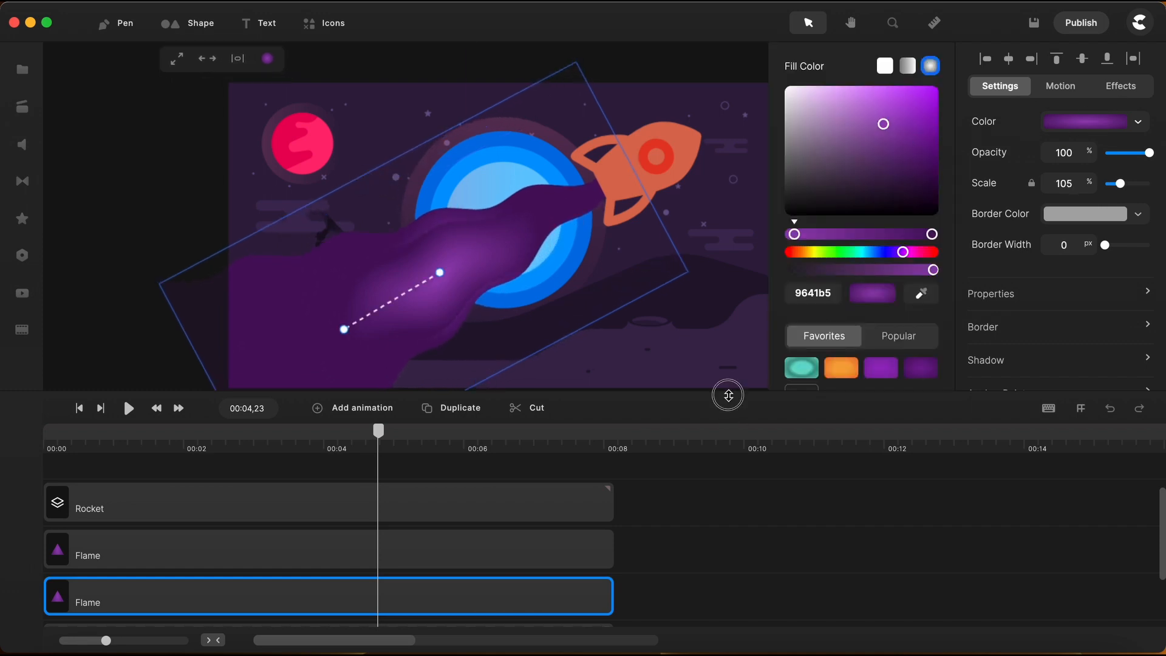
{"action": "left_click", "coordinate": [897, 335]}
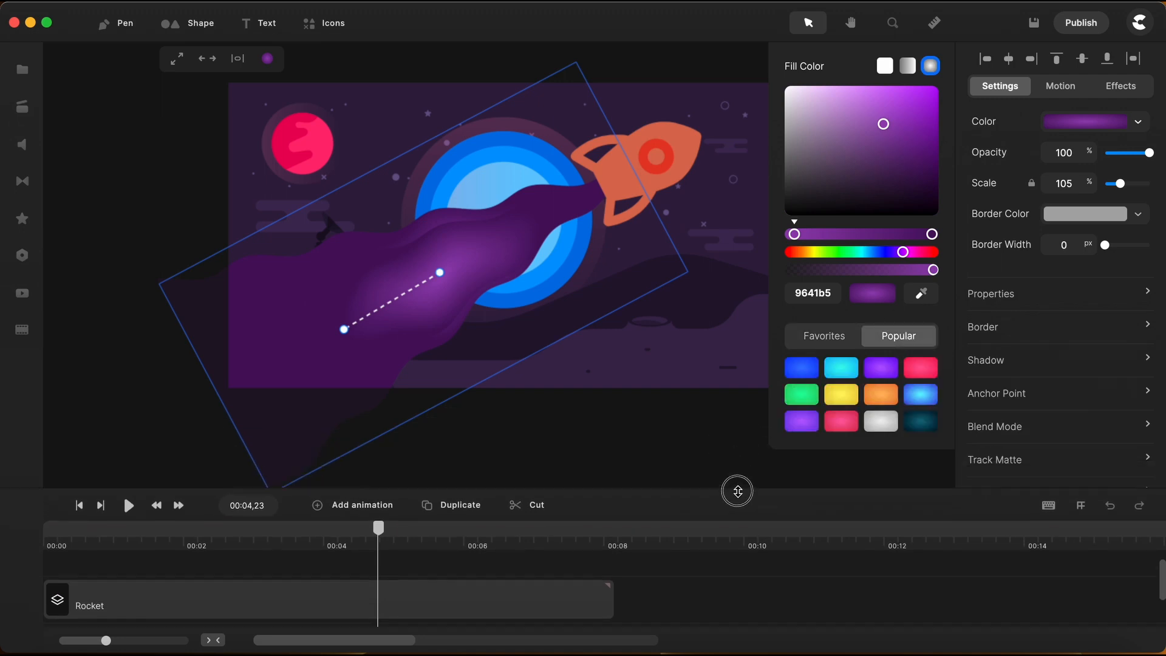
{"action": "left_click", "coordinate": [840, 421]}
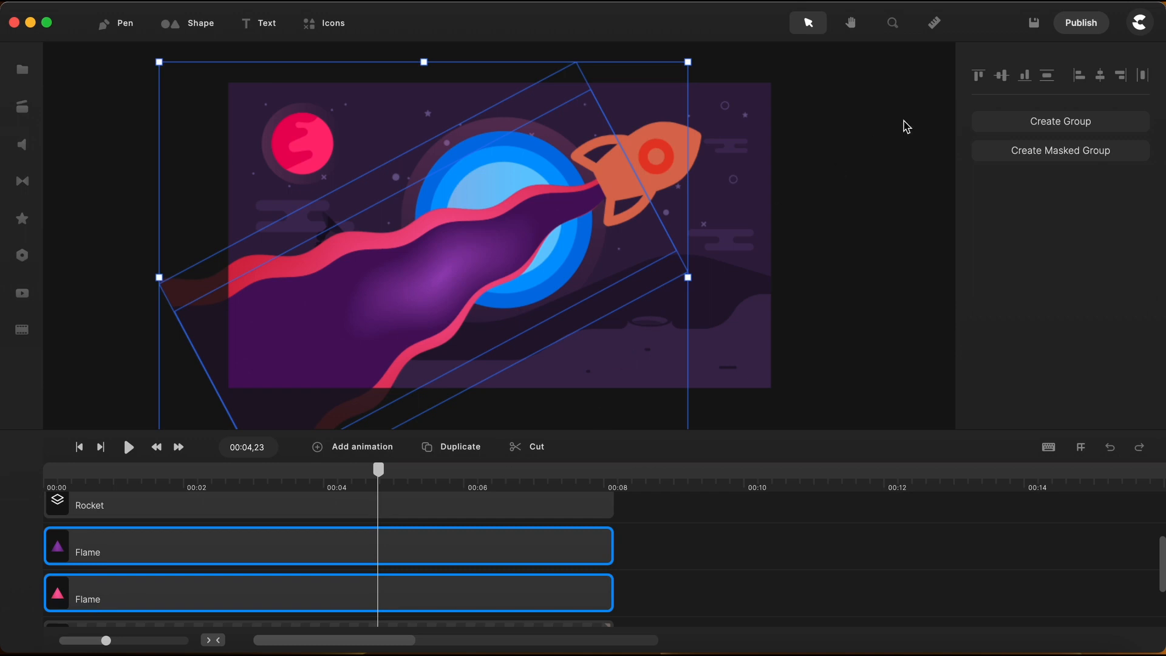
{"action": "mouse_move", "coordinate": [1003, 75]}
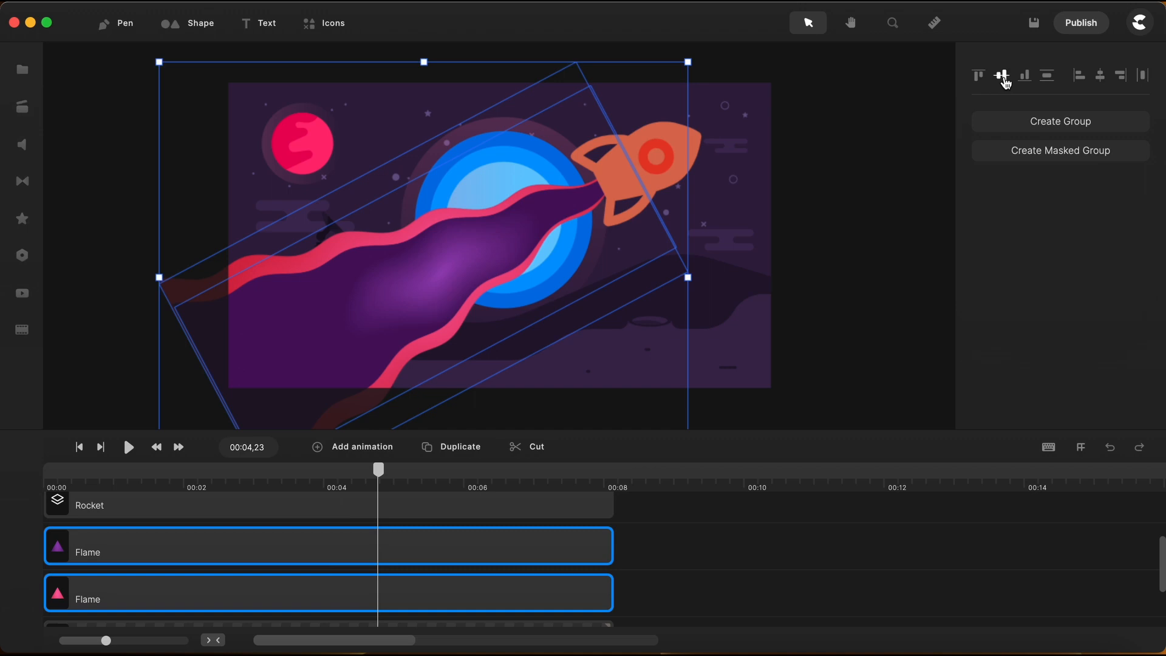
{"action": "mouse_move", "coordinate": [707, 561]}
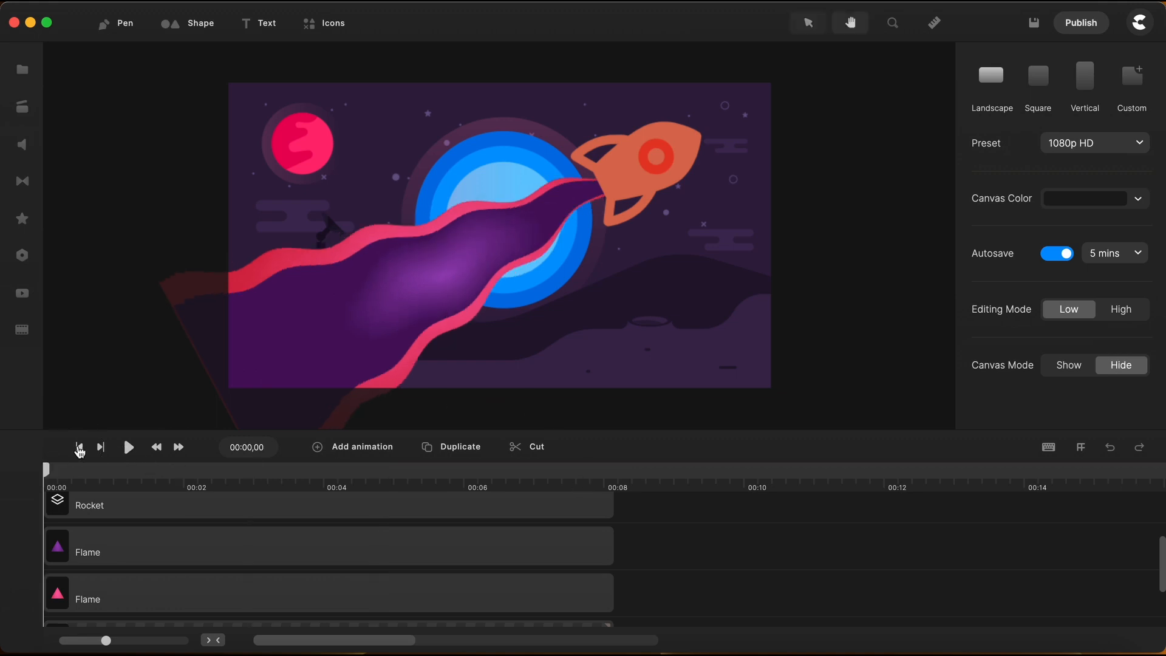
Group the Rocket and both Flame layers into a single Group layer.
{"action": "left_click", "coordinate": [127, 447]}
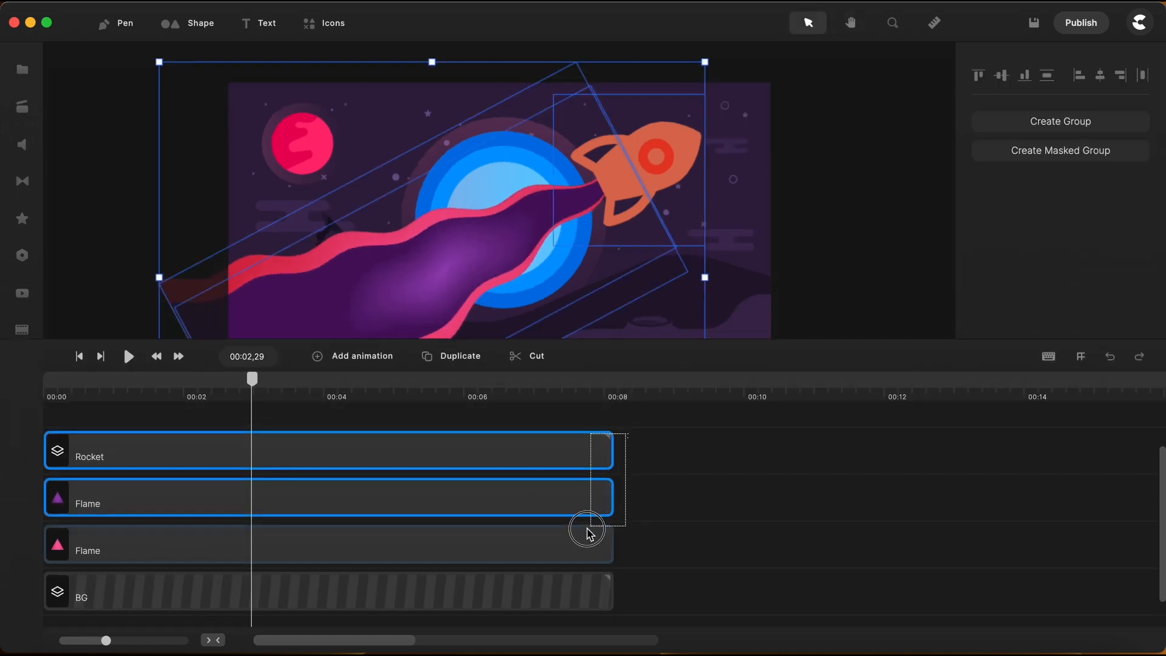
{"action": "right_click", "coordinate": [588, 532]}
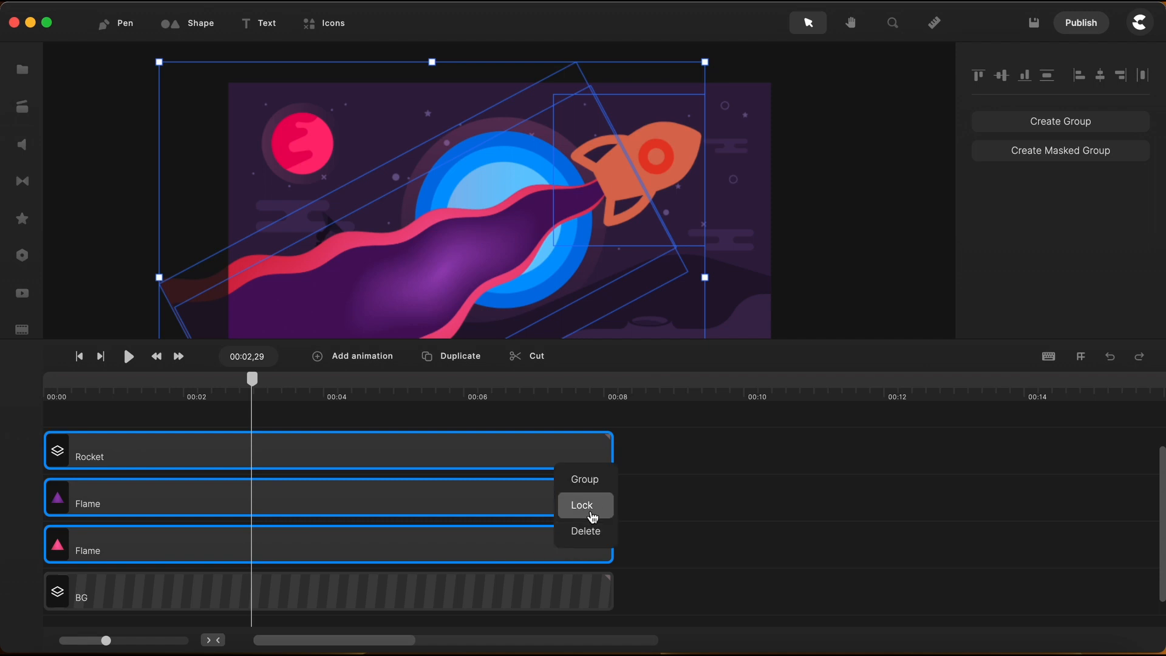
{"action": "left_click", "coordinate": [585, 478]}
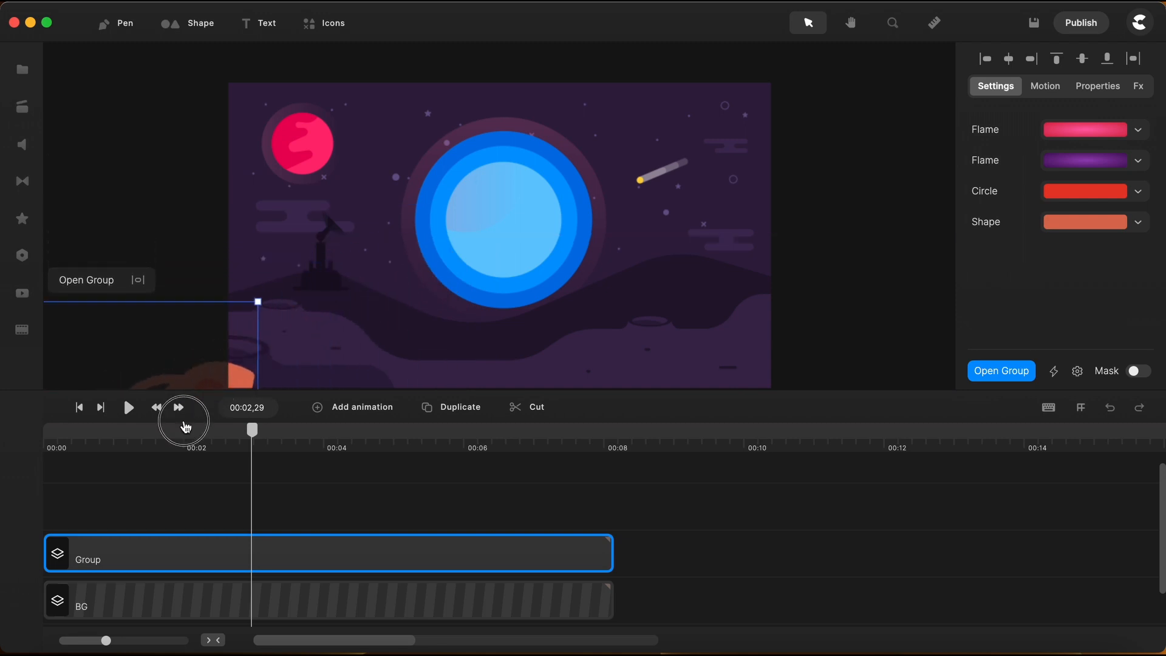
Add a Position animation with Smooth easing to the group at the timeline start.
{"action": "left_click", "coordinate": [101, 407]}
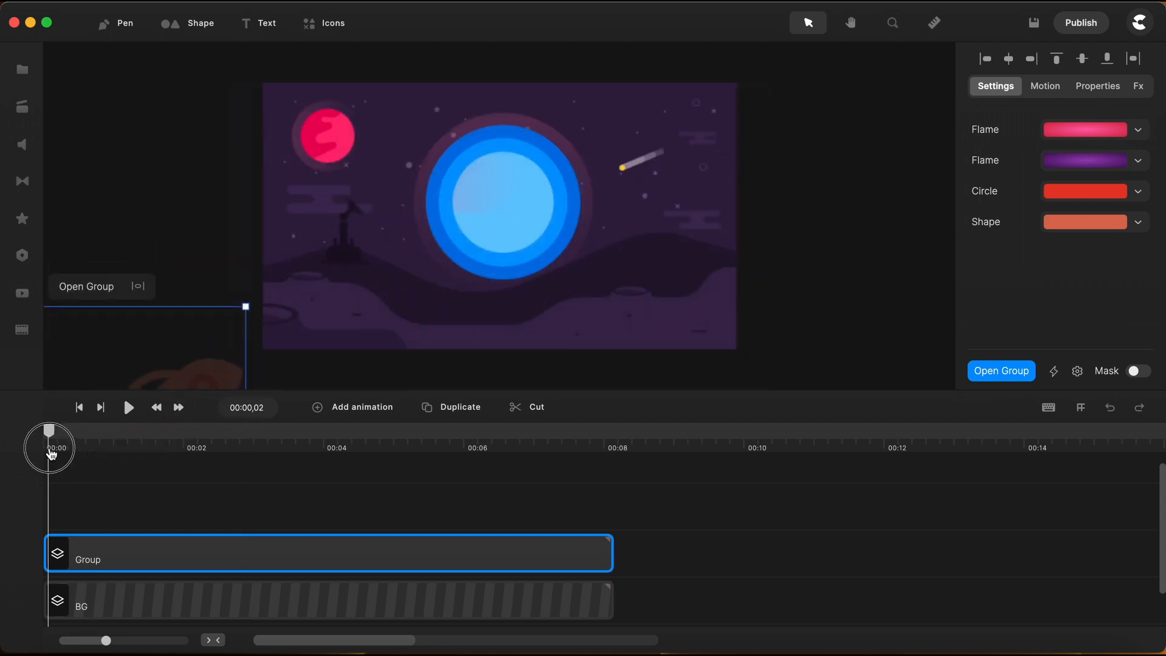
{"action": "left_click", "coordinate": [352, 407]}
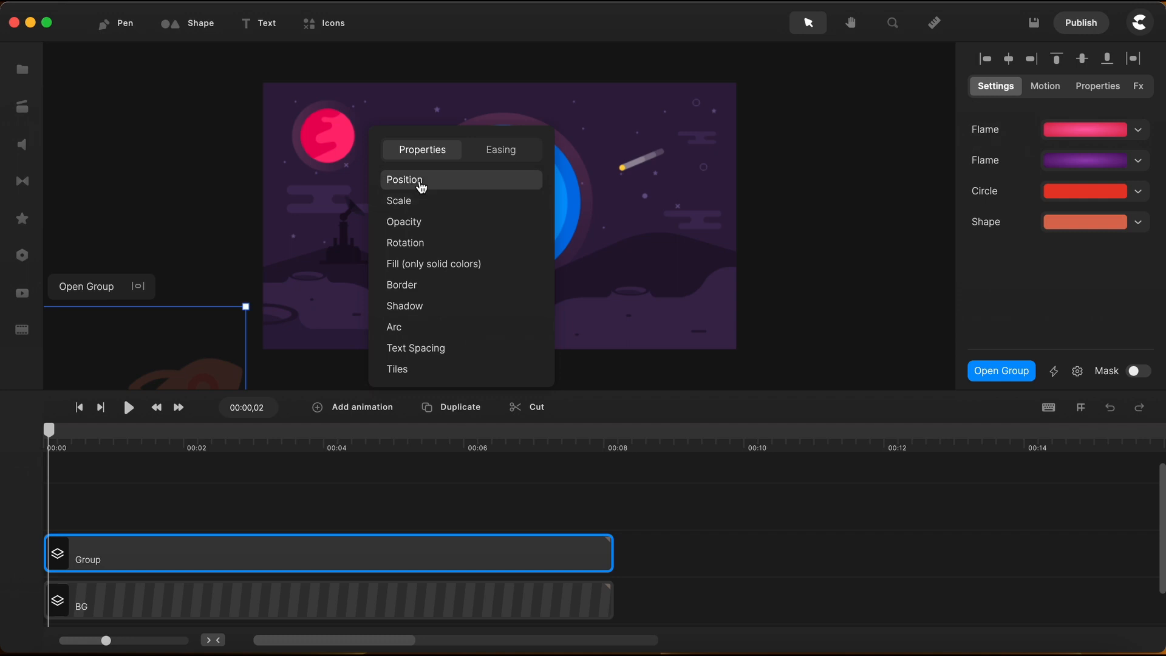
{"action": "left_click", "coordinate": [500, 150]}
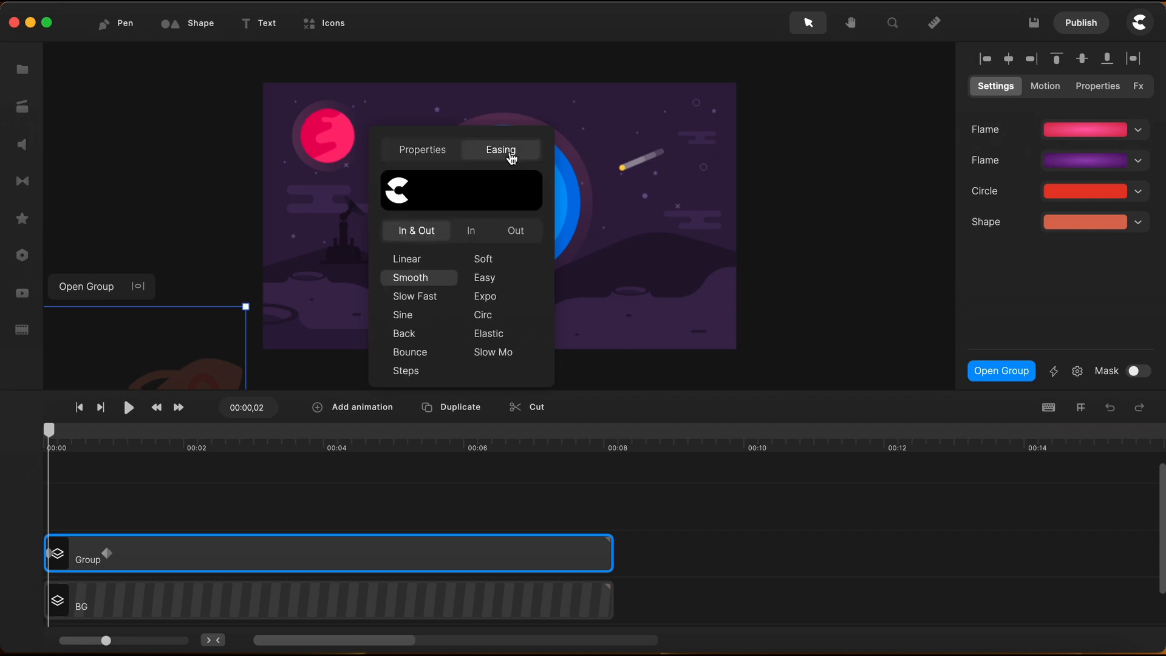
{"action": "left_click", "coordinate": [407, 259]}
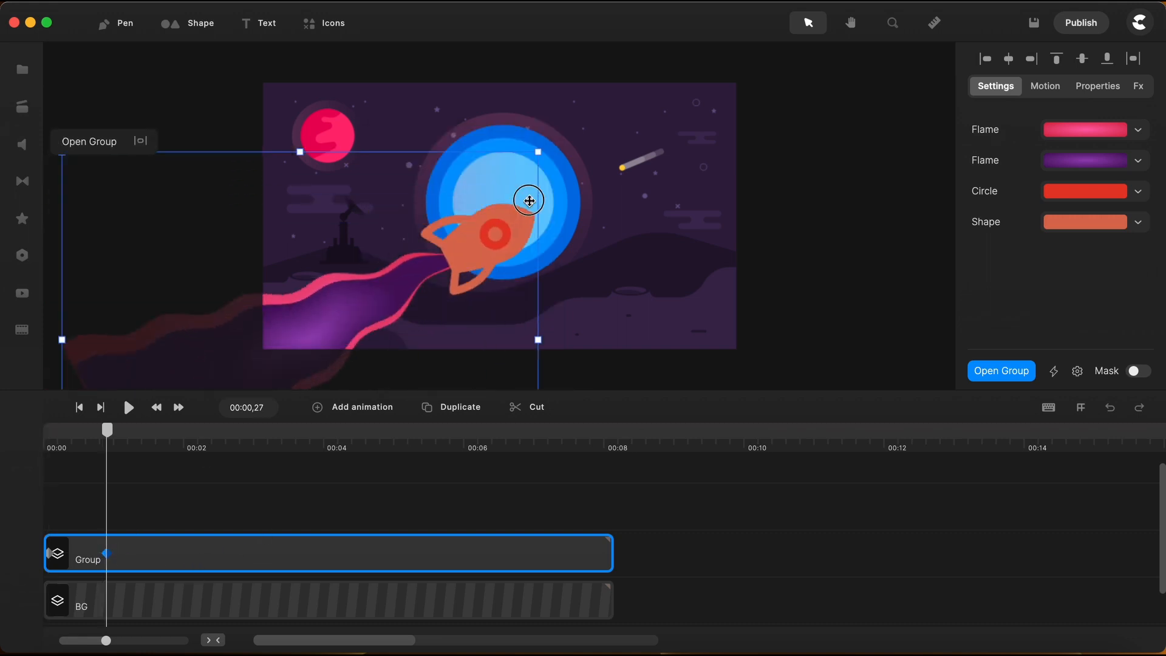
Set the group's final spot beside the planet, lengthen the fly-in, and preview it.
{"action": "left_click_drag", "start_coordinate": [528, 201], "coordinate": [654, 131]}
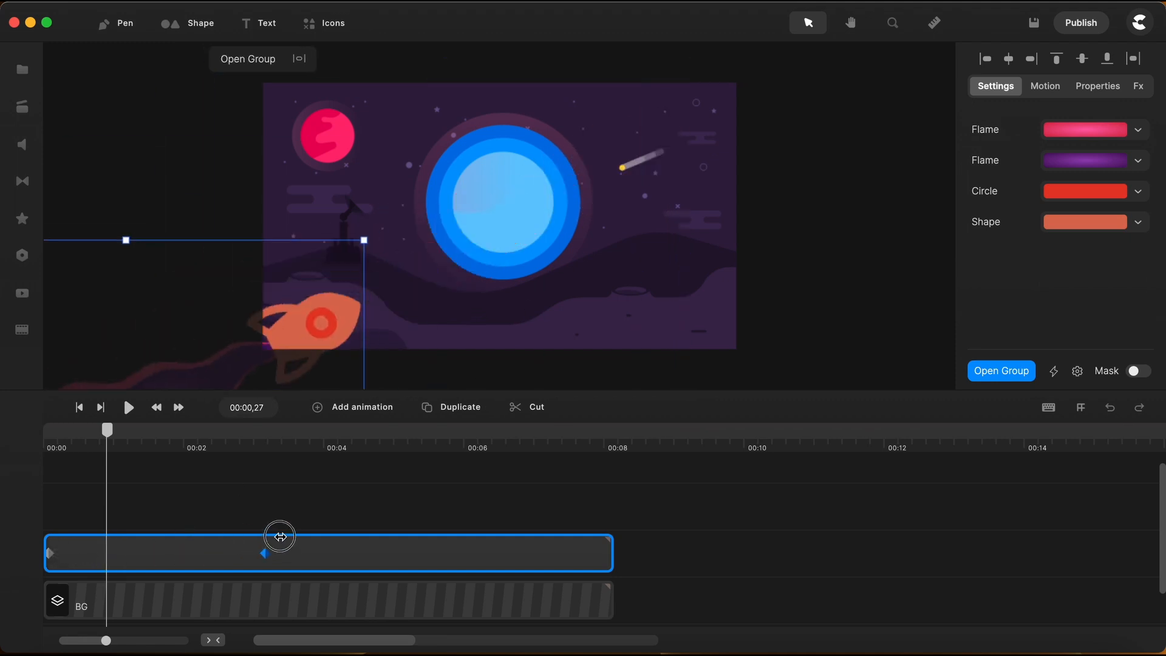
{"action": "left_click_drag", "start_coordinate": [279, 535], "coordinate": [501, 552]}
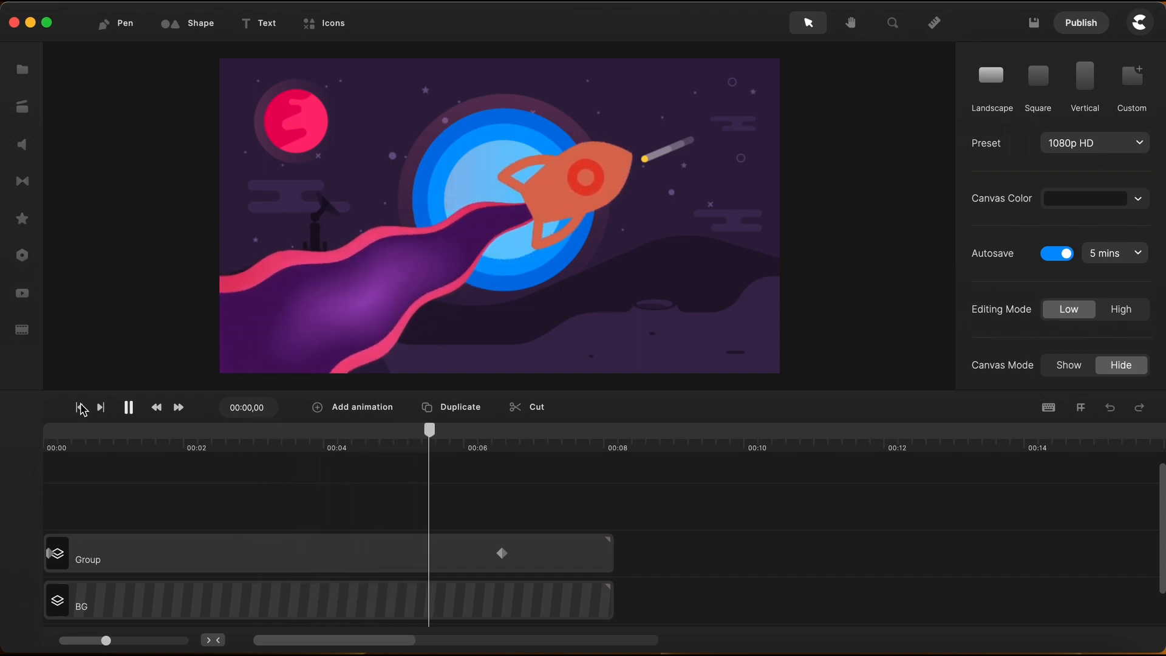
{"action": "left_click", "coordinate": [127, 407]}
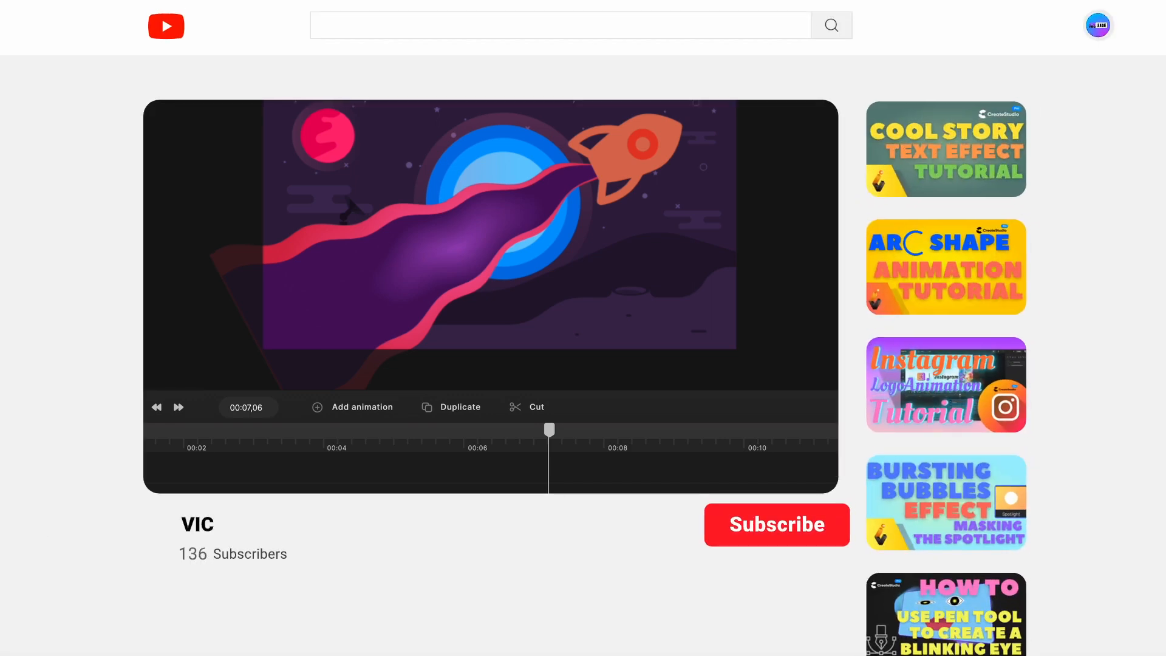
{"action": "left_click", "coordinate": [776, 524]}
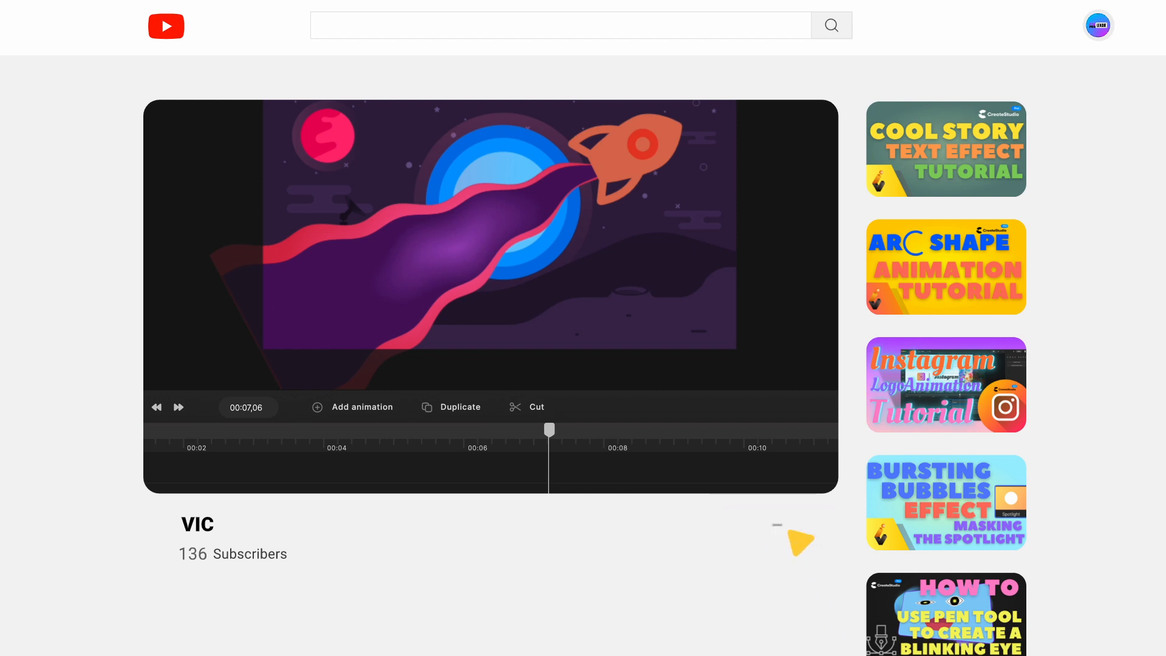